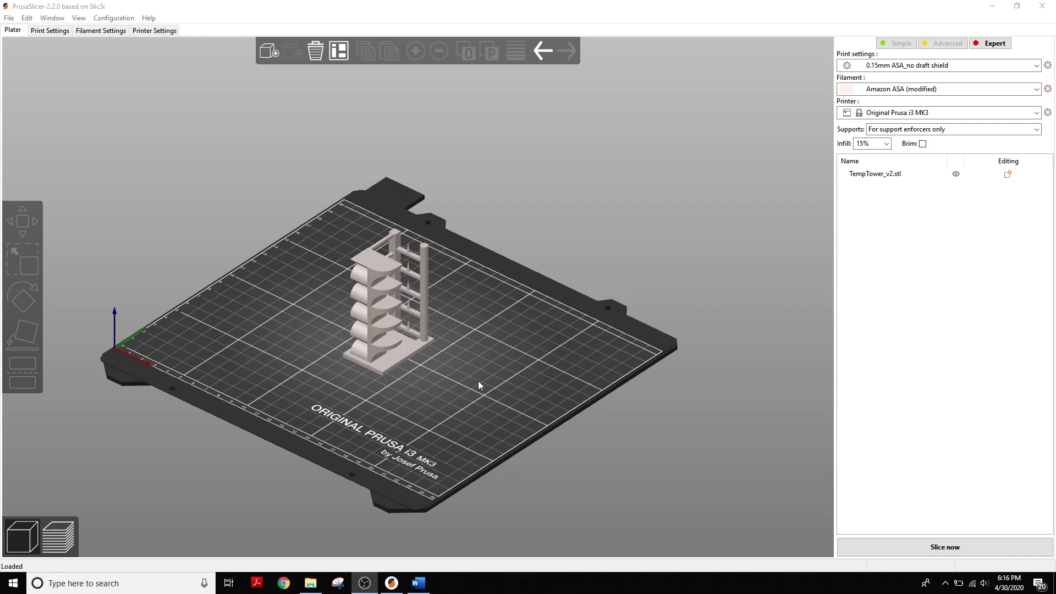
pyautogui.moveTo(476, 384)
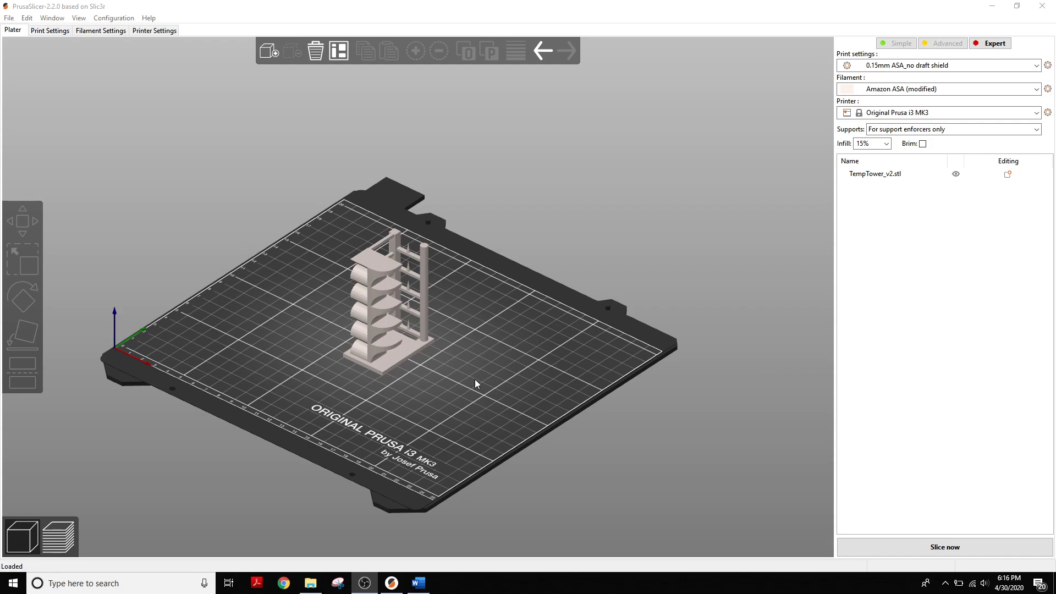
pyautogui.moveTo(463, 355)
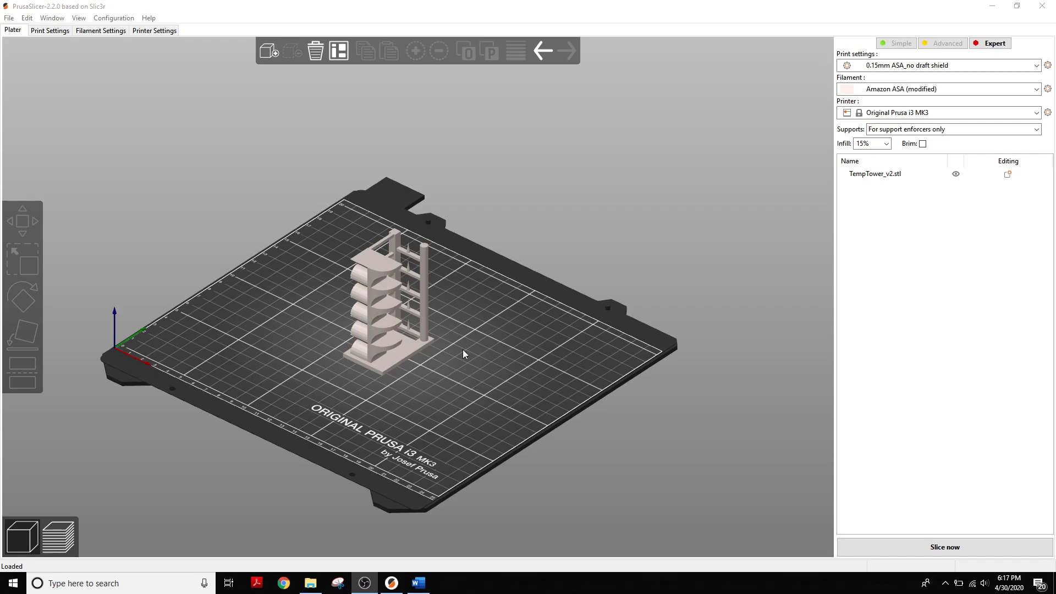
pyautogui.moveTo(470, 353)
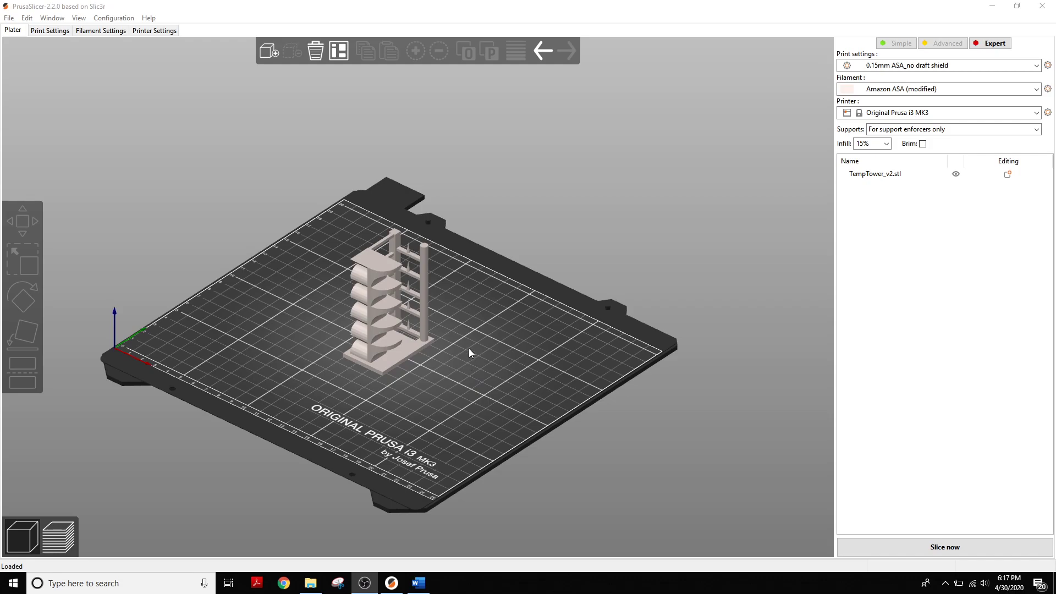
# Step: Select and deselect the temperature tower model on the print bed
pyautogui.click(395, 328)
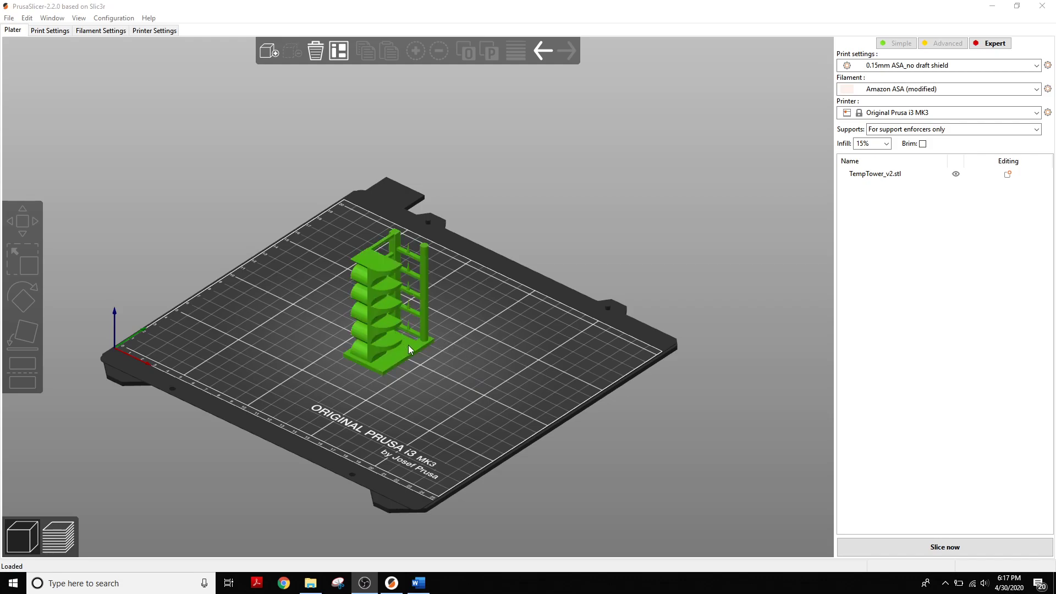
pyautogui.click(450, 347)
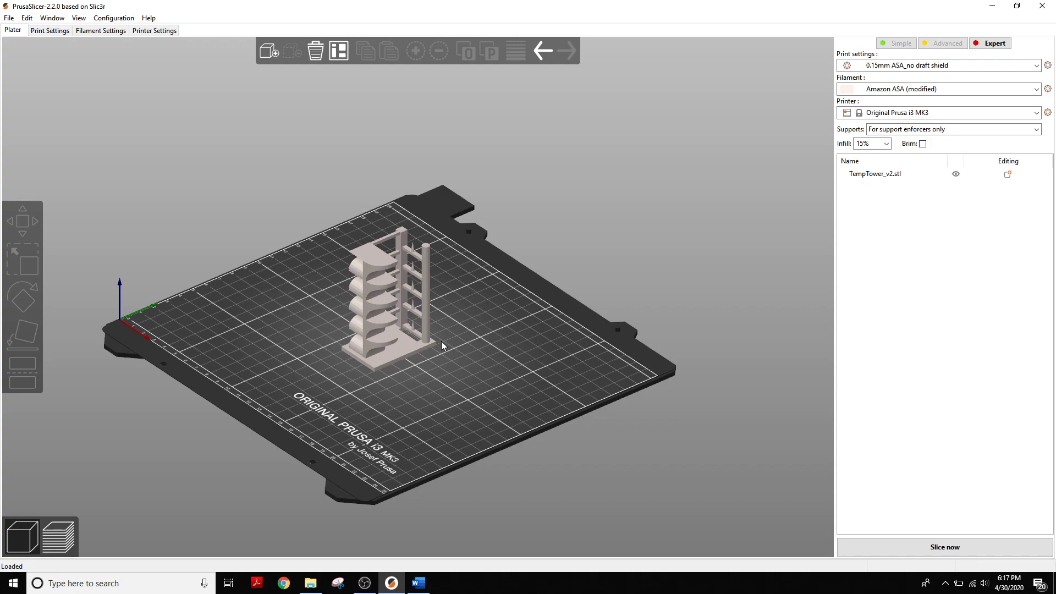
pyautogui.click(384, 303)
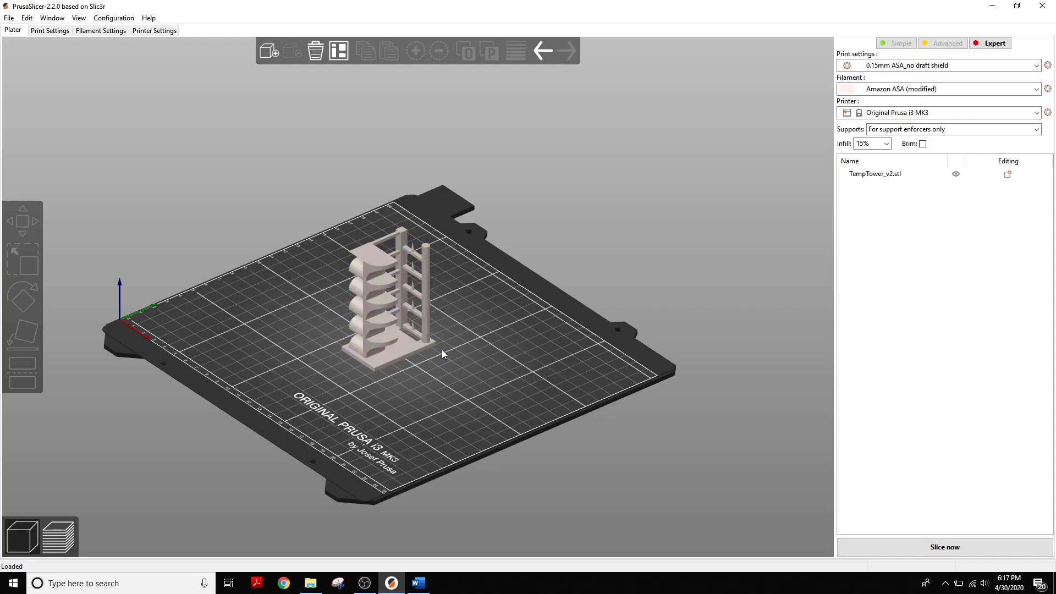
pyautogui.click(387, 303)
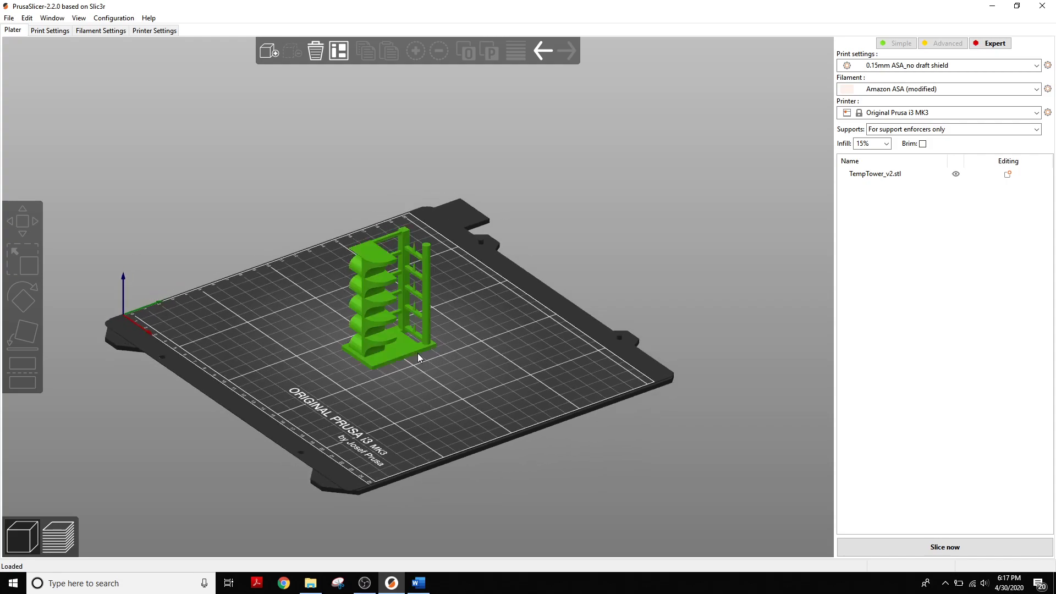
pyautogui.click(404, 375)
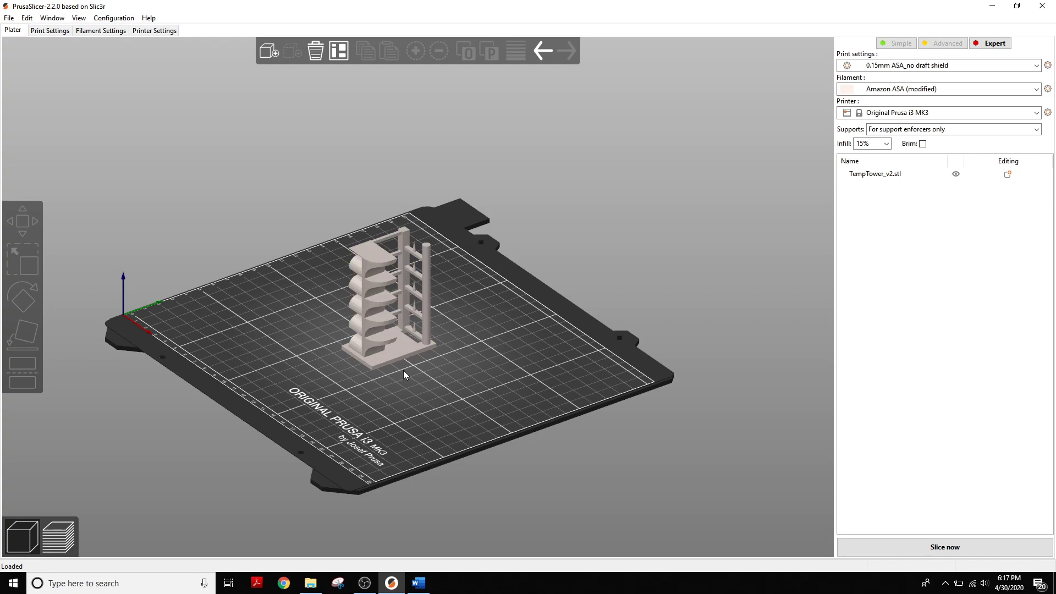
pyautogui.moveTo(439, 292)
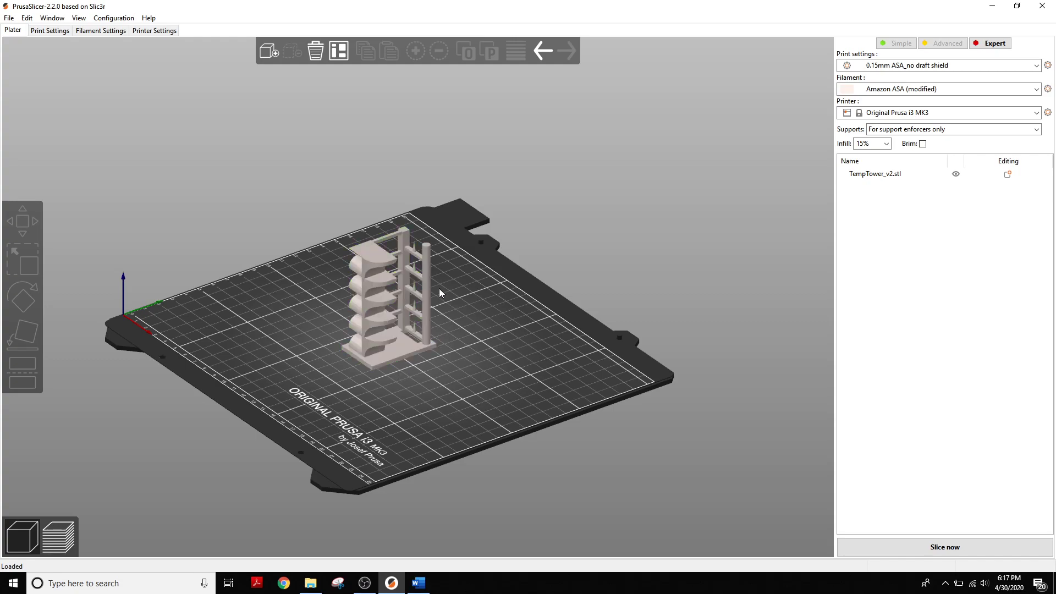
pyautogui.moveTo(438, 271)
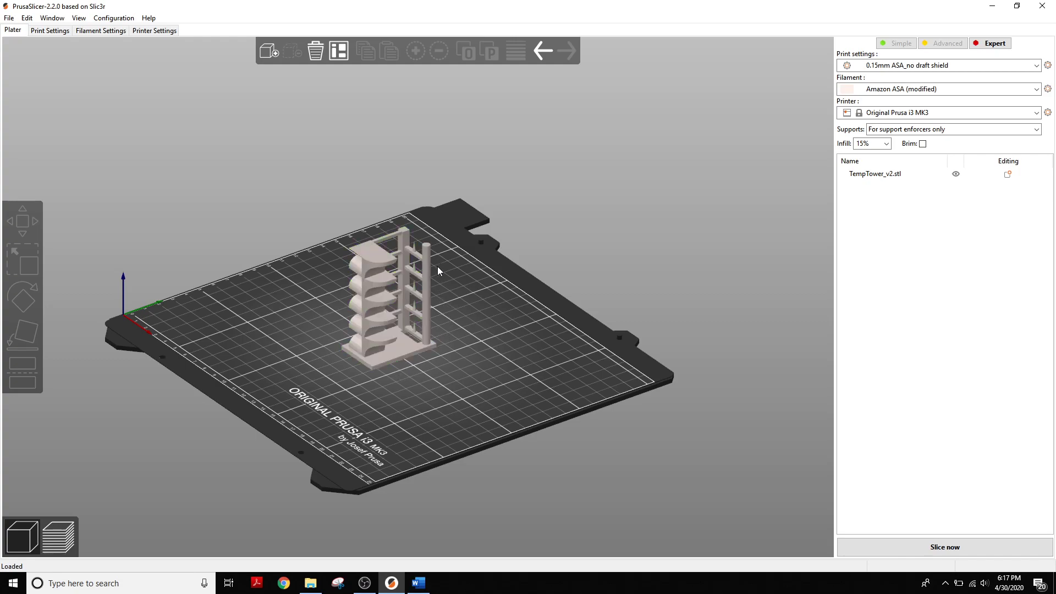
pyautogui.click(390, 303)
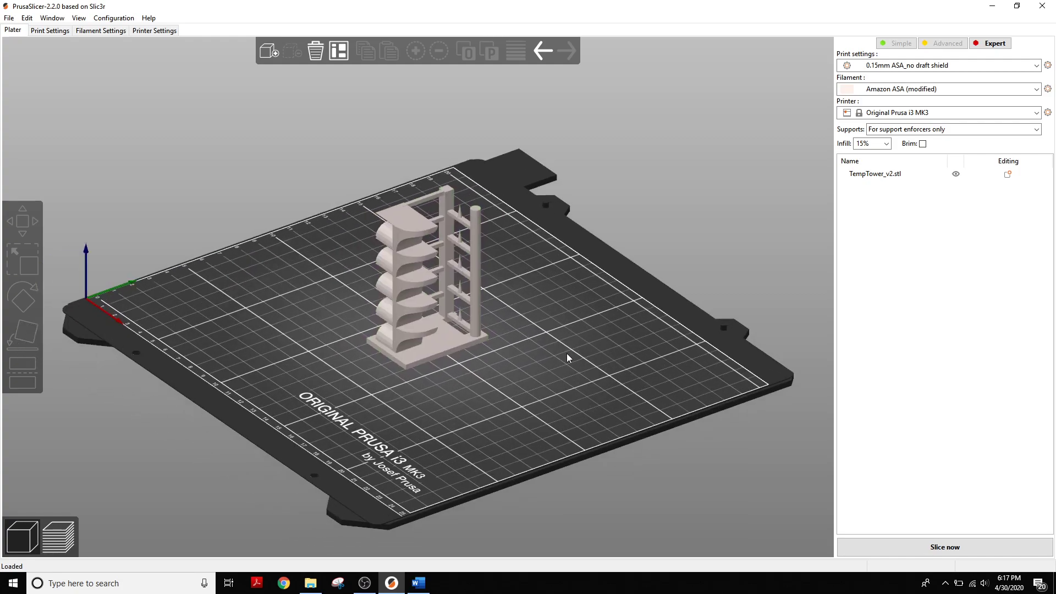
# Step: Set Amazon ASA's other-layers extruder temperature to 280 °C and return to the bed view
pyautogui.click(100, 30)
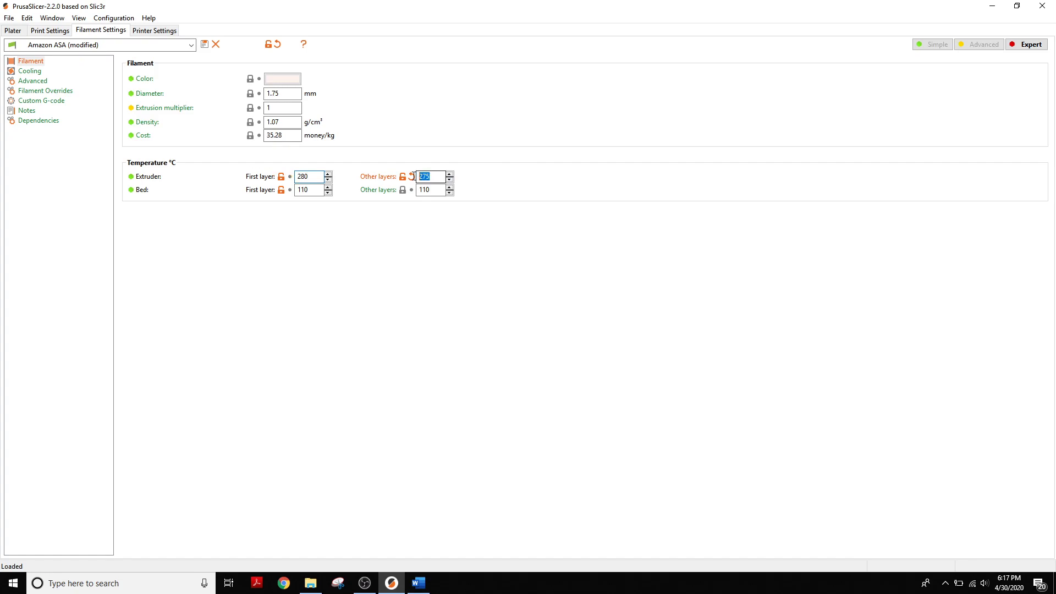
pyautogui.write('280')
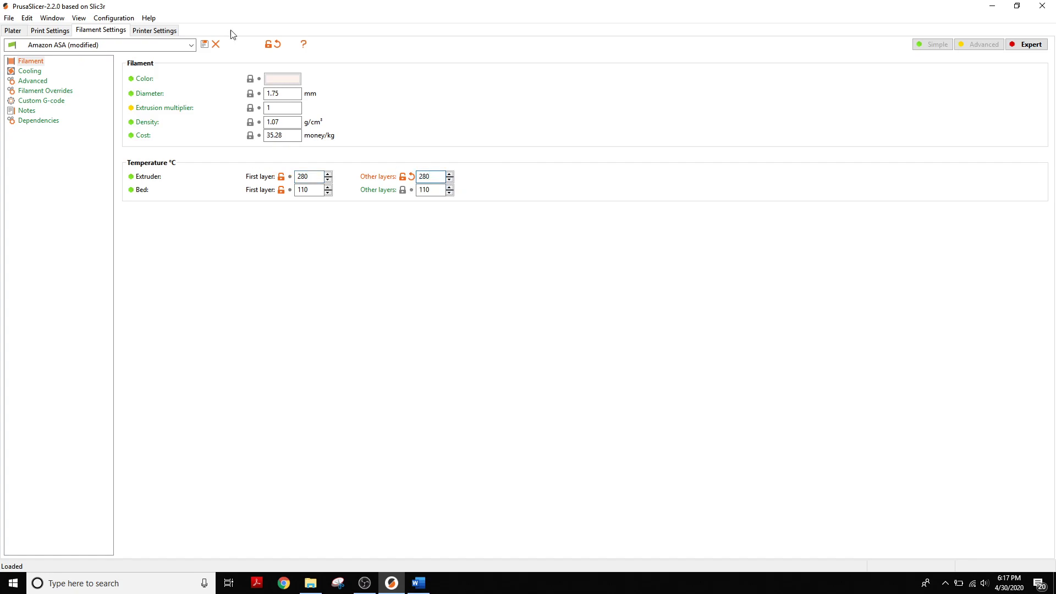
pyautogui.click(12, 30)
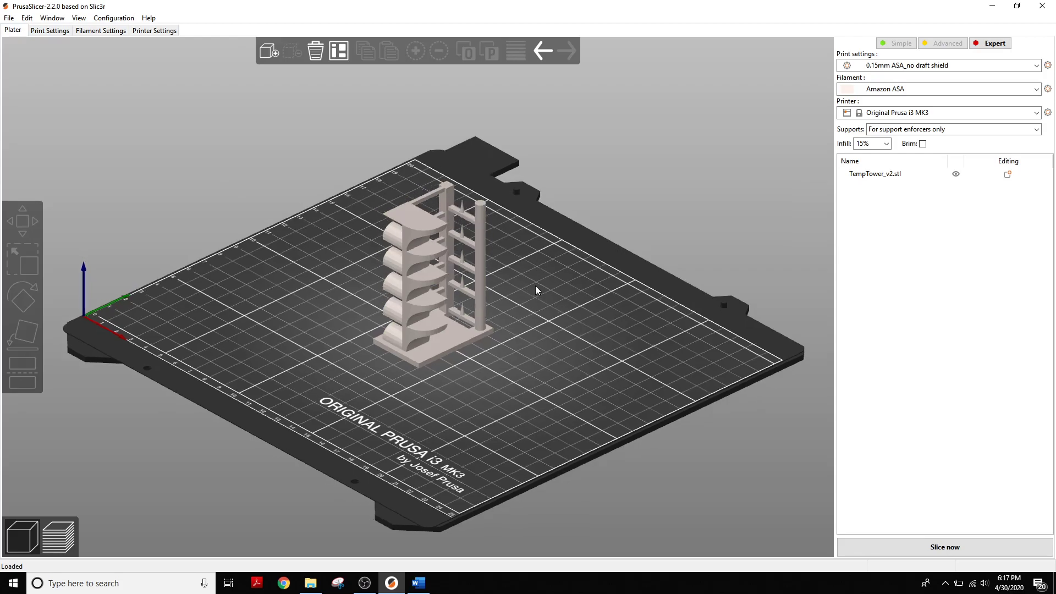
# Step: Slice the temperature tower with Slice now
pyautogui.click(944, 547)
pyautogui.write('M104 S270;')
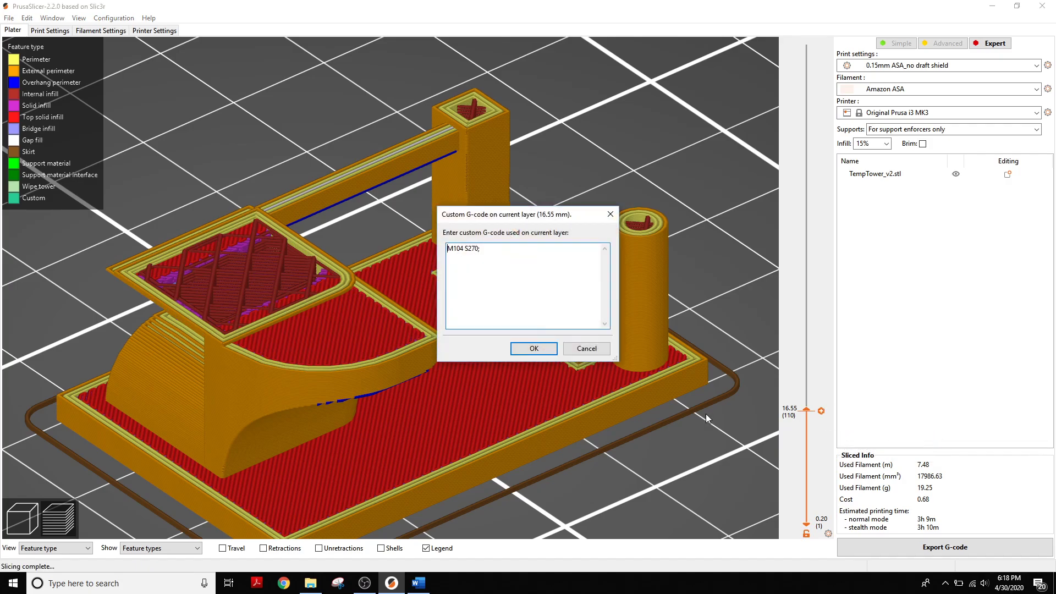
pyautogui.moveTo(490, 252)
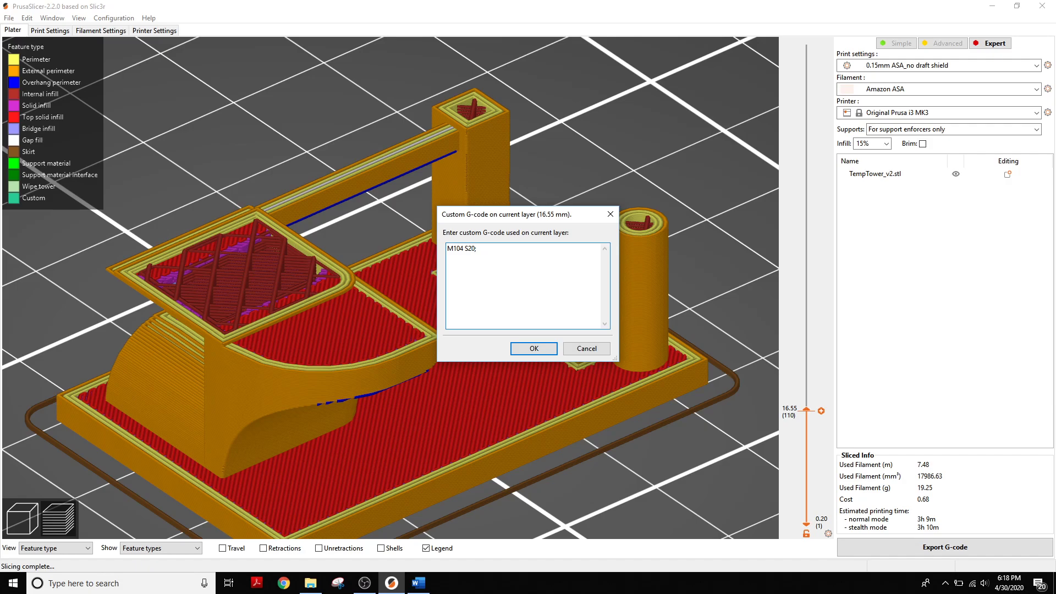
# Step: Change the 16.55 mm layer's custom G-code to M104 S275 and confirm
pyautogui.write('75')
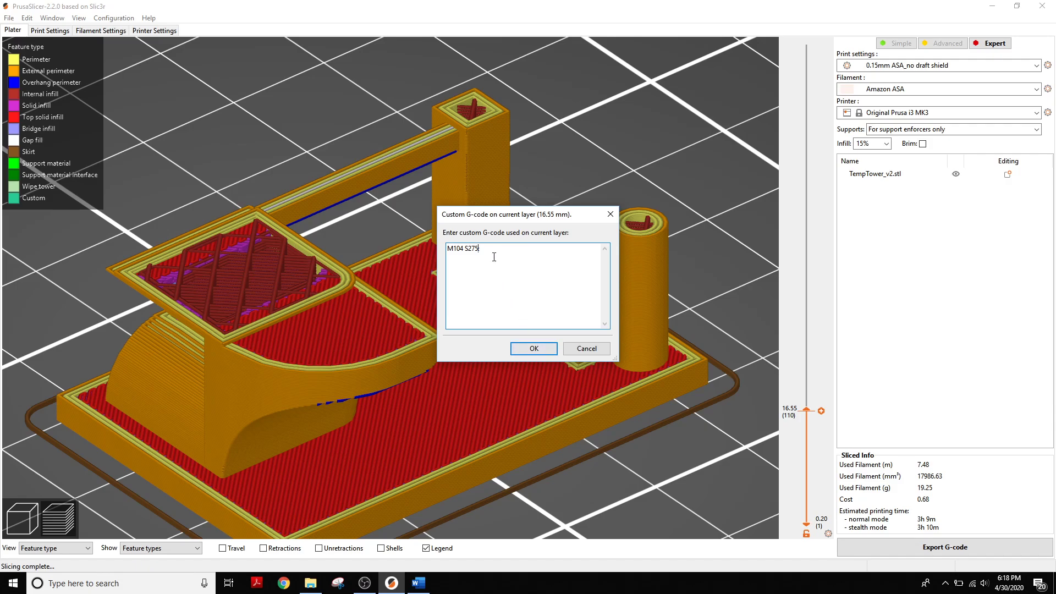
pyautogui.doubleClick(474, 248)
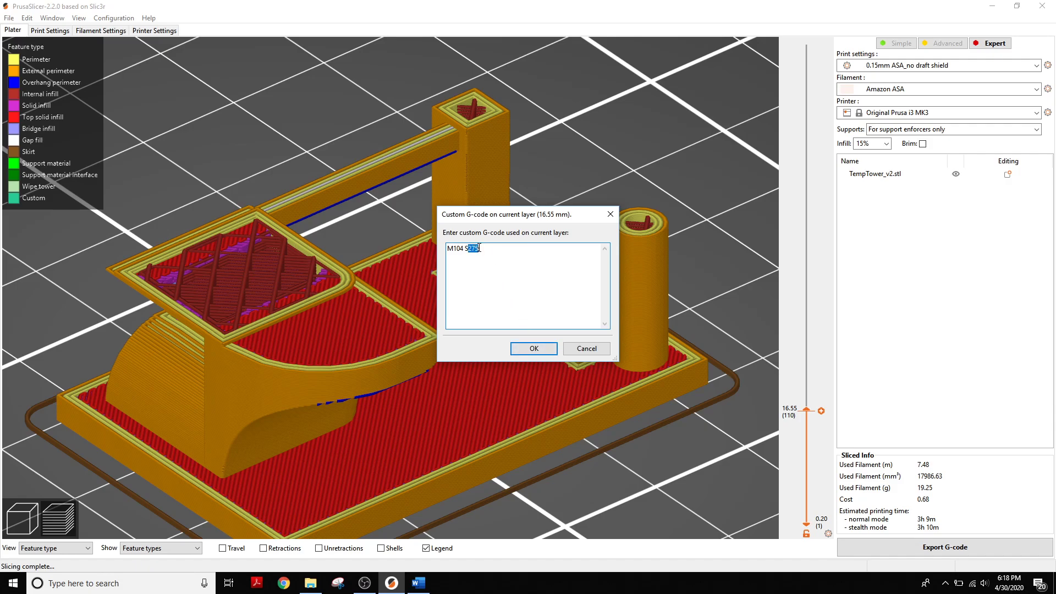
pyautogui.moveTo(482, 274)
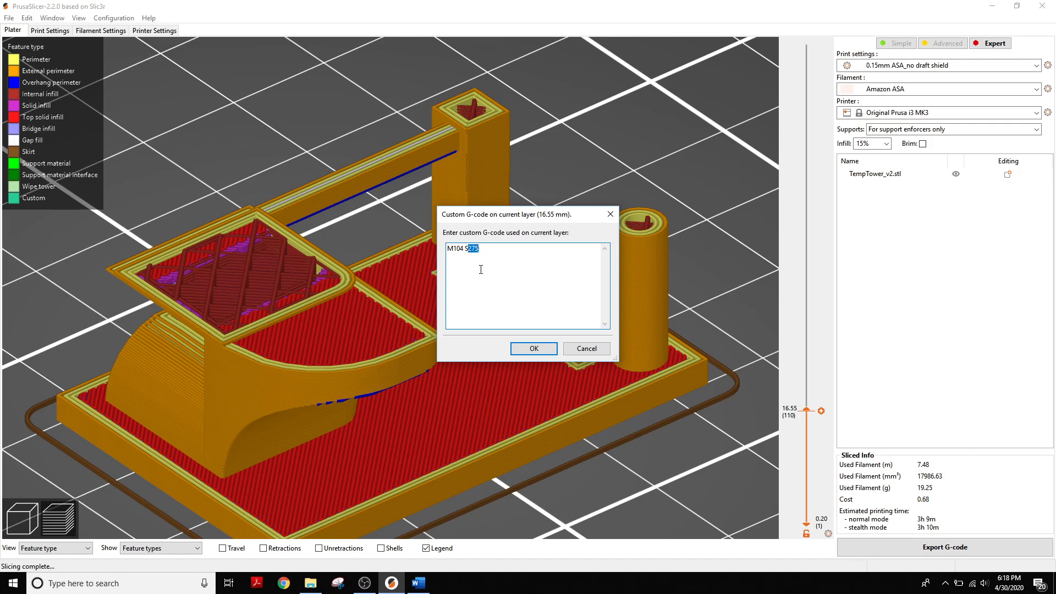
pyautogui.moveTo(501, 294)
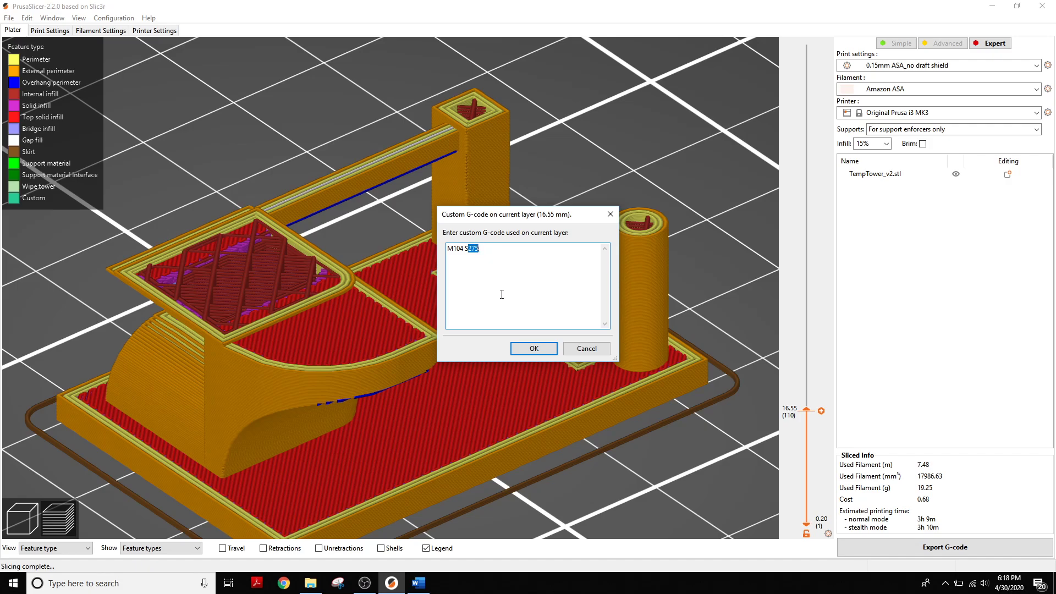
pyautogui.moveTo(508, 248)
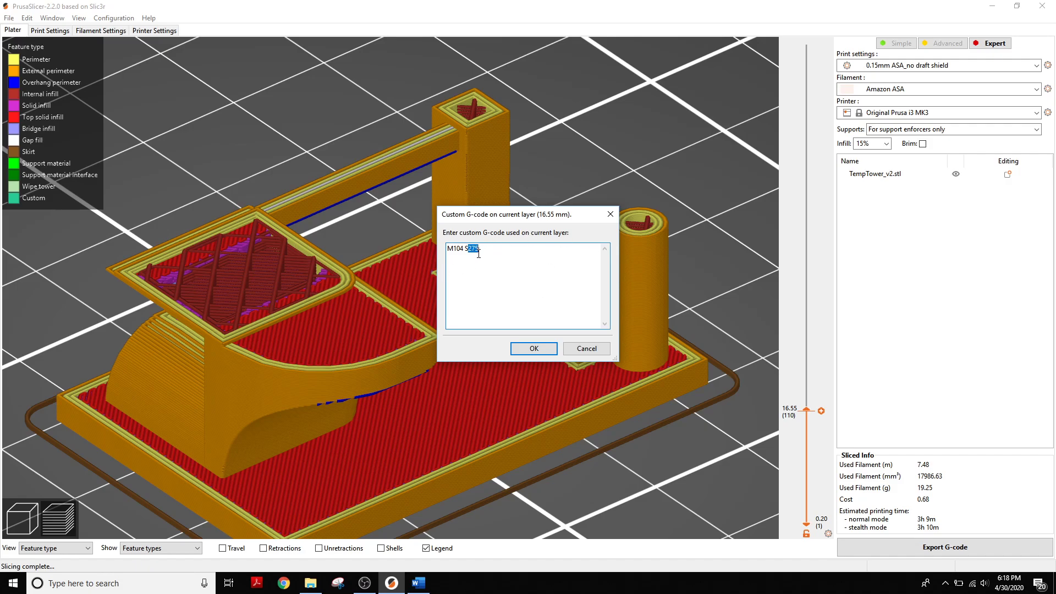
pyautogui.moveTo(265, 342)
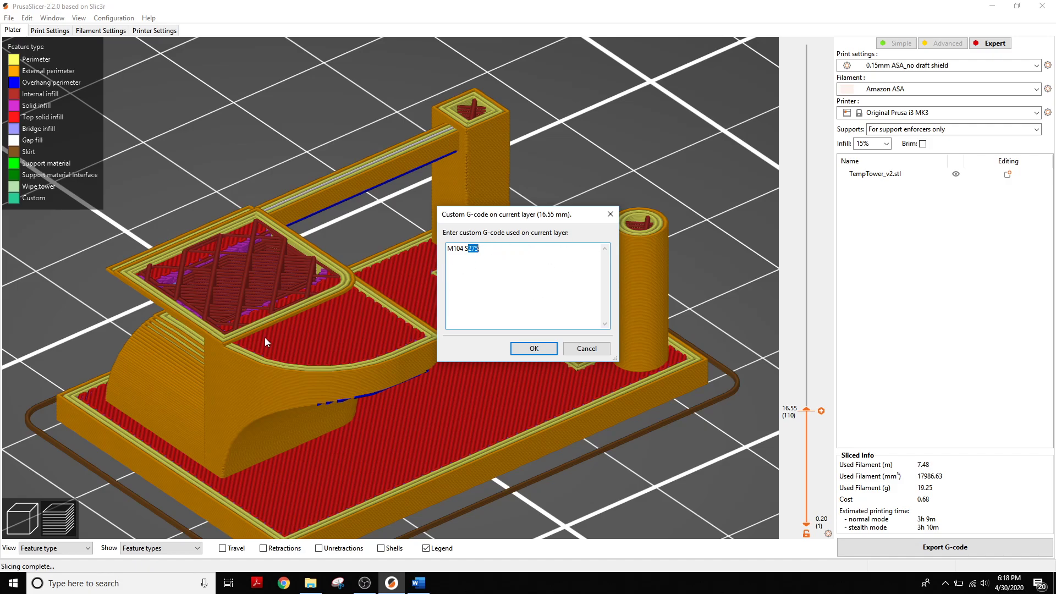
pyautogui.moveTo(559, 312)
pyautogui.write(';')
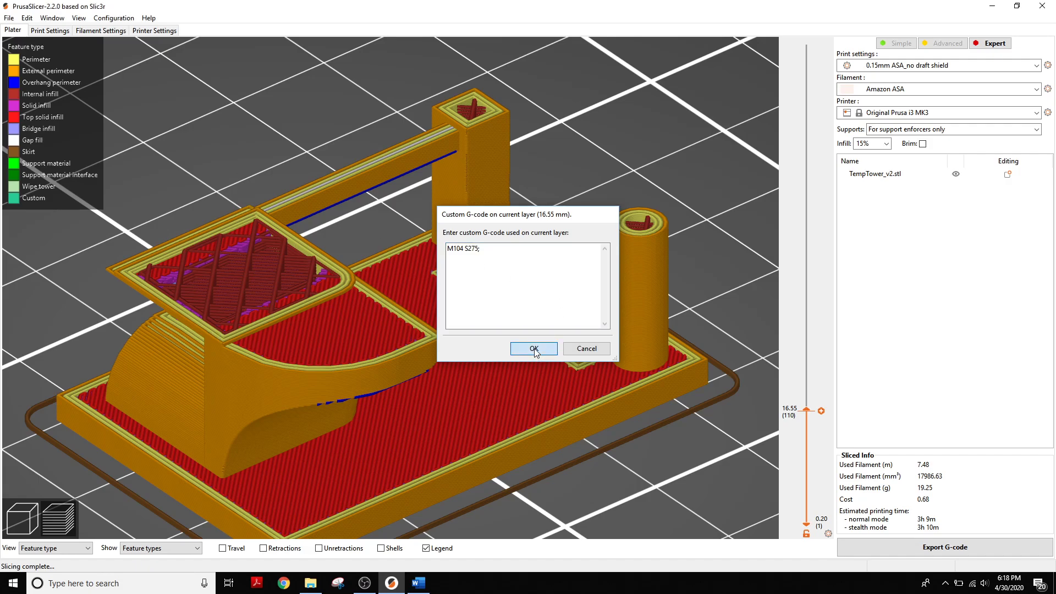
pyautogui.click(533, 348)
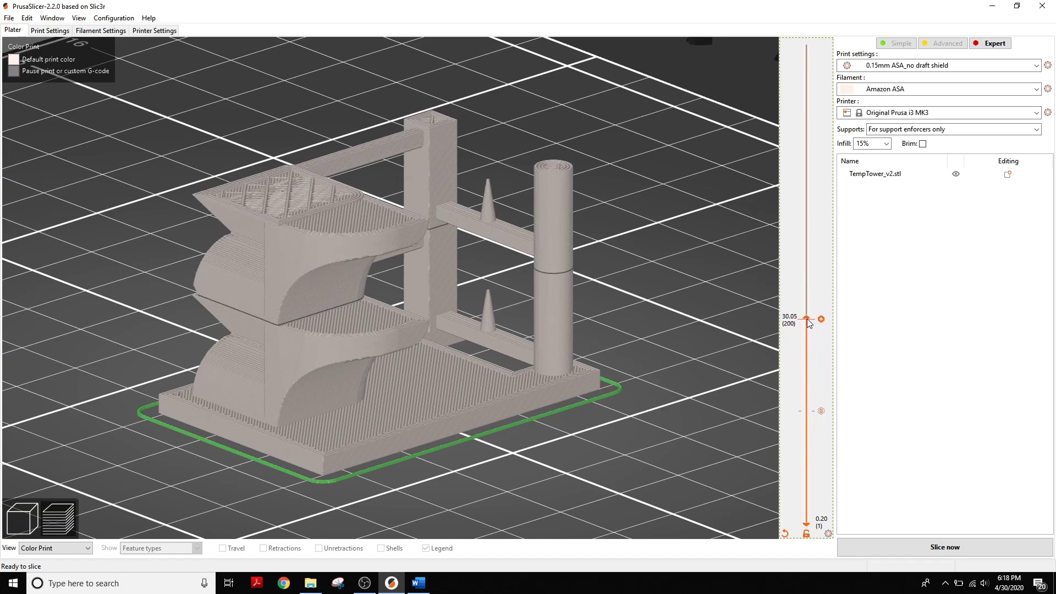
# Step: Add M104 S270 custom G-code at the 30.05 mm layer
pyautogui.click(819, 319)
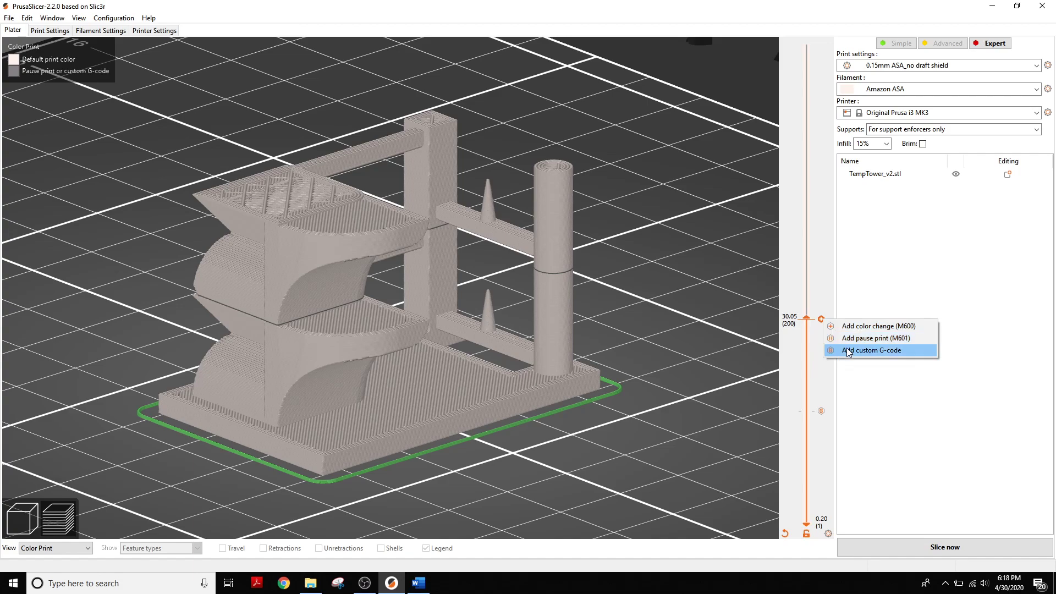
pyautogui.click(871, 350)
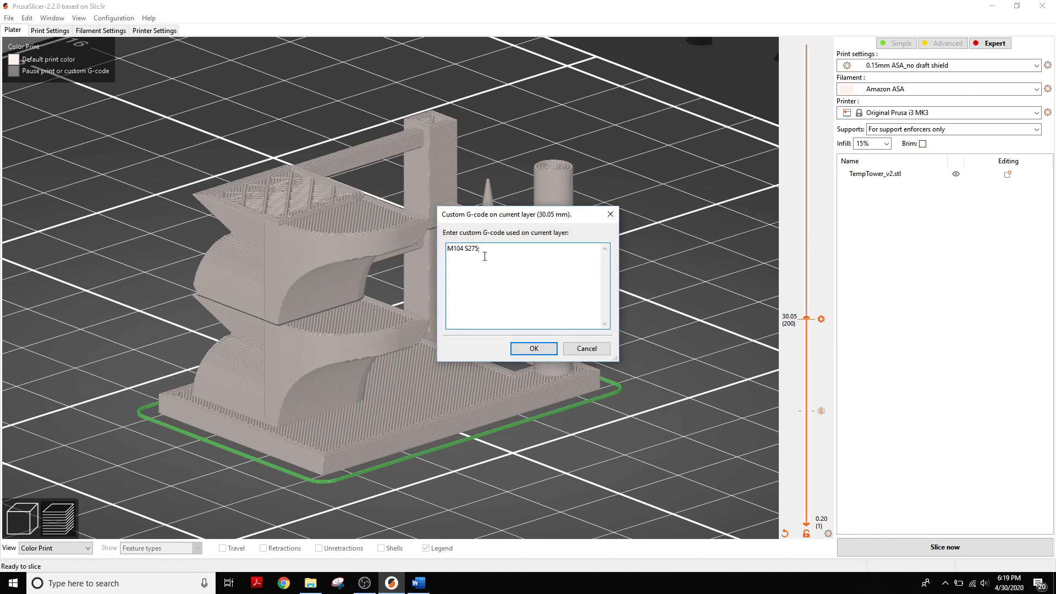
pyautogui.press('Backspace')
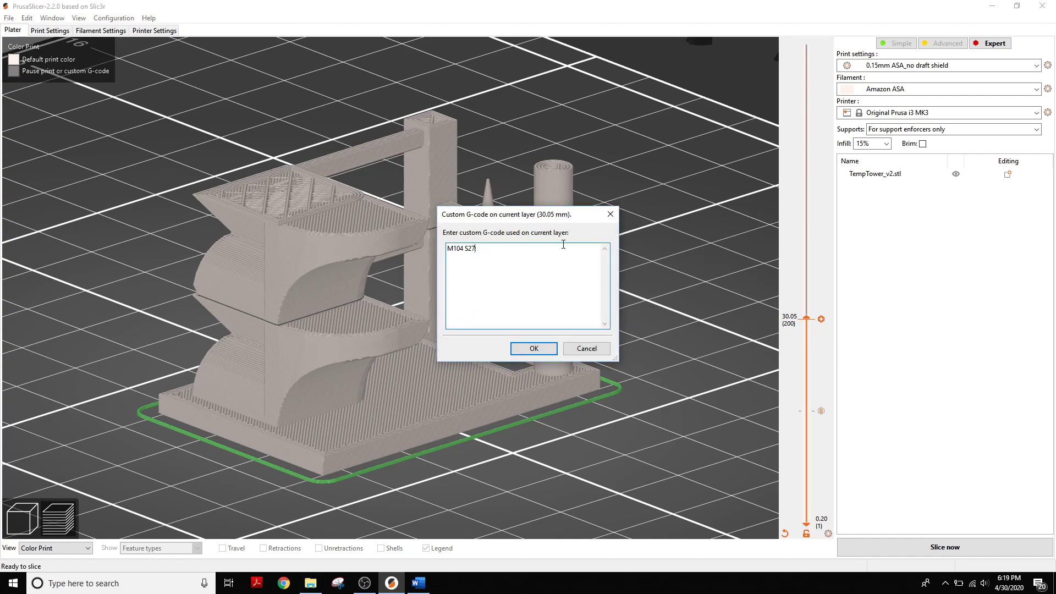
pyautogui.write('0;')
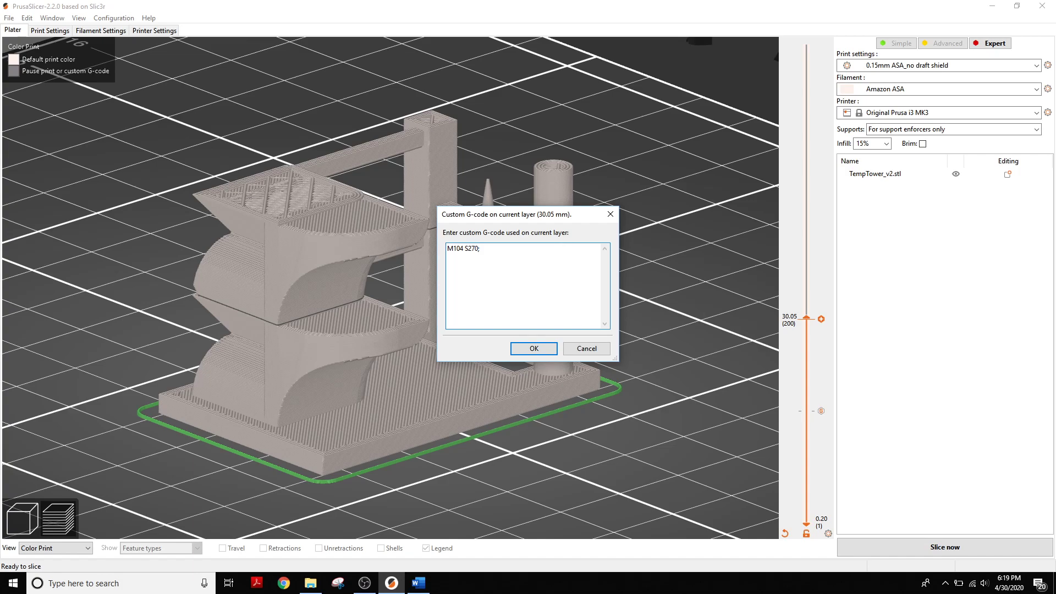
pyautogui.click(533, 348)
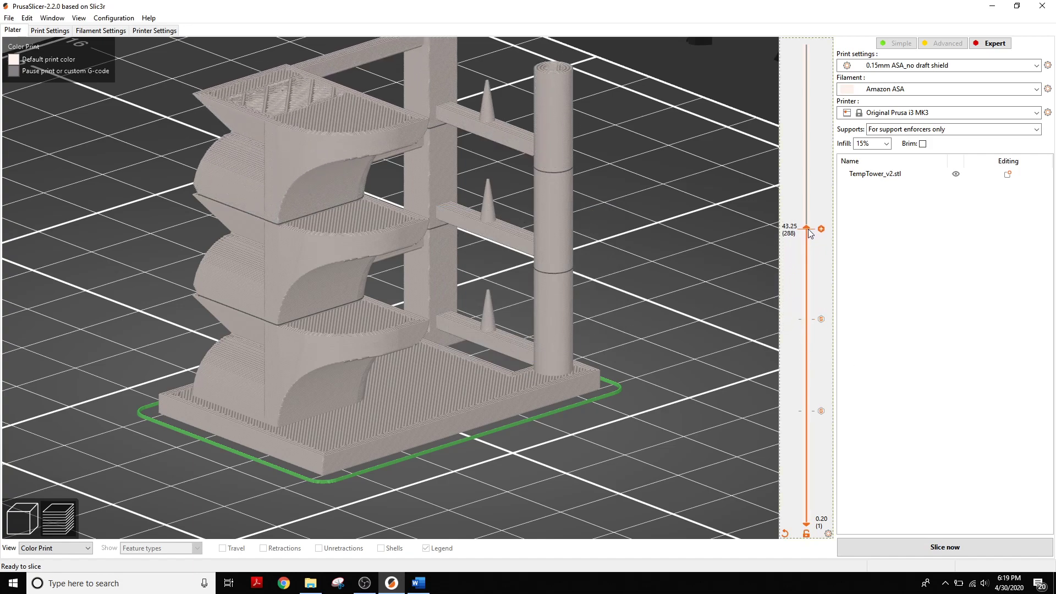
# Step: Move the slider to 43.4 mm and add M104 S265 custom G-code there
pyautogui.click(807, 230)
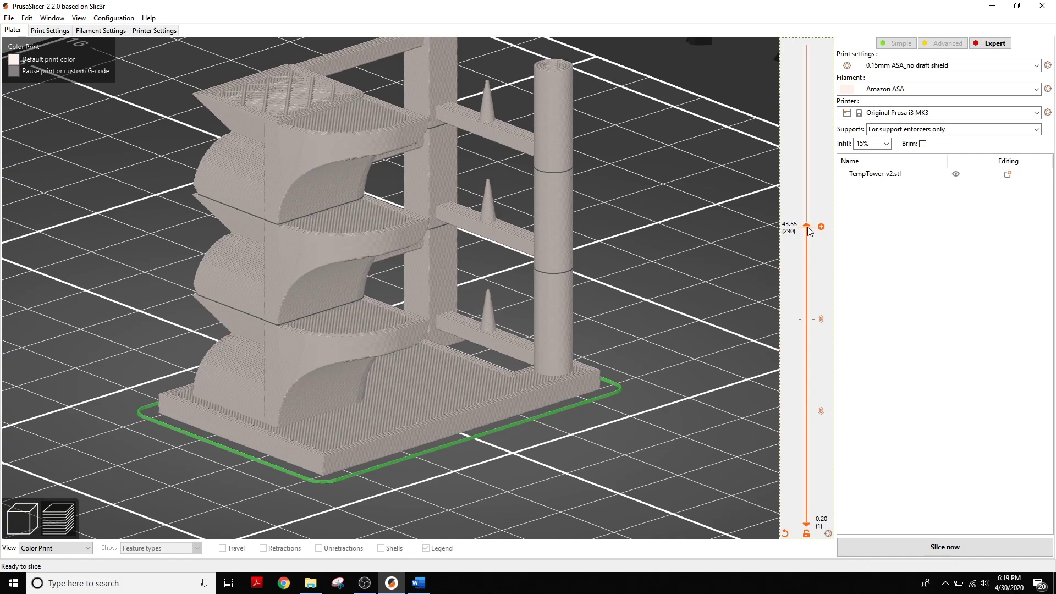
pyautogui.click(806, 229)
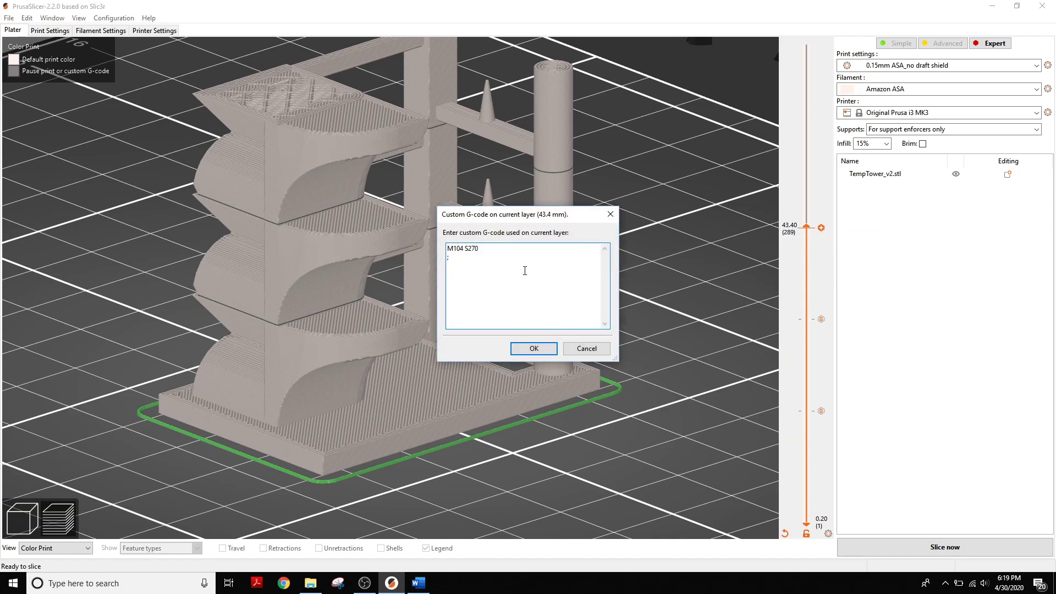
pyautogui.press('BackSpace')
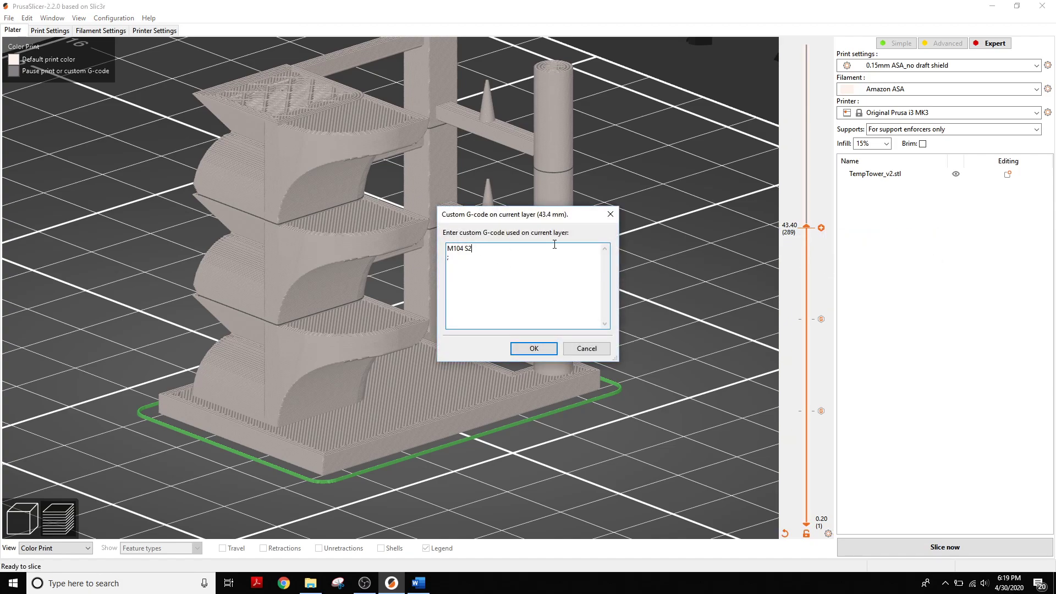
pyautogui.write('65')
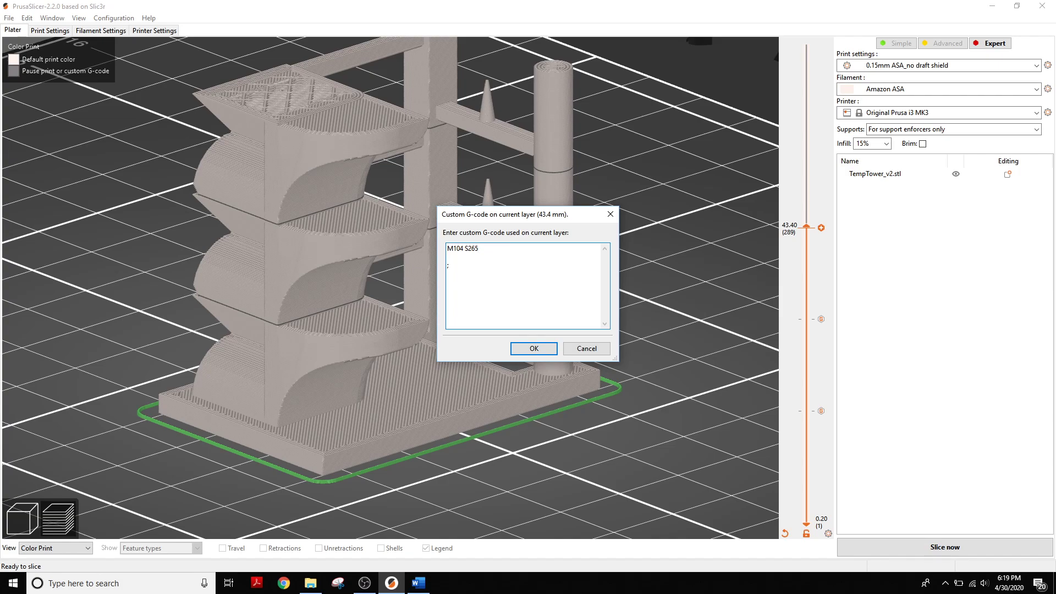
pyautogui.press('Backspace')
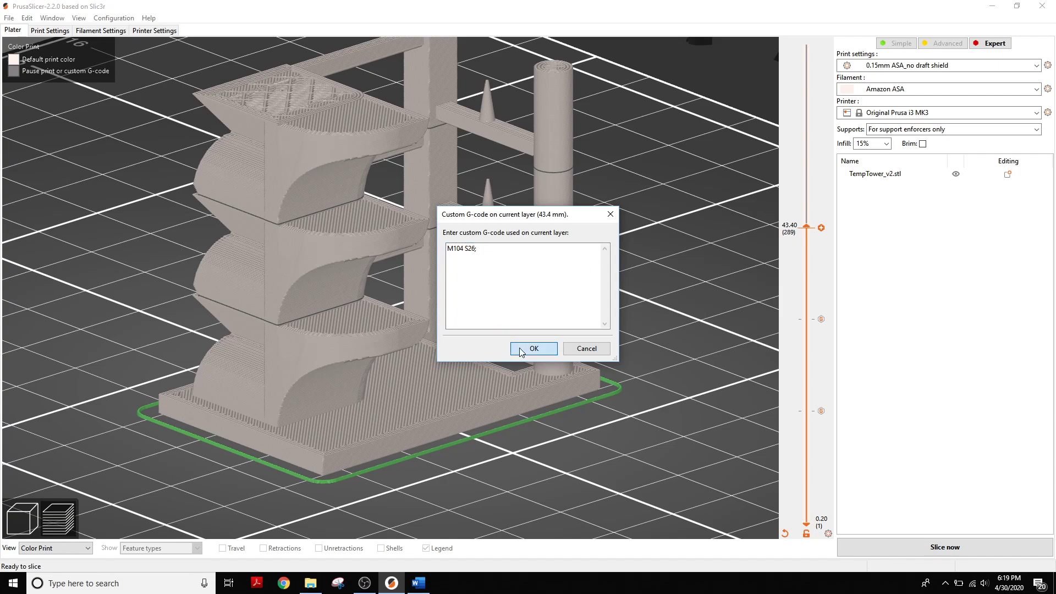
pyautogui.click(533, 348)
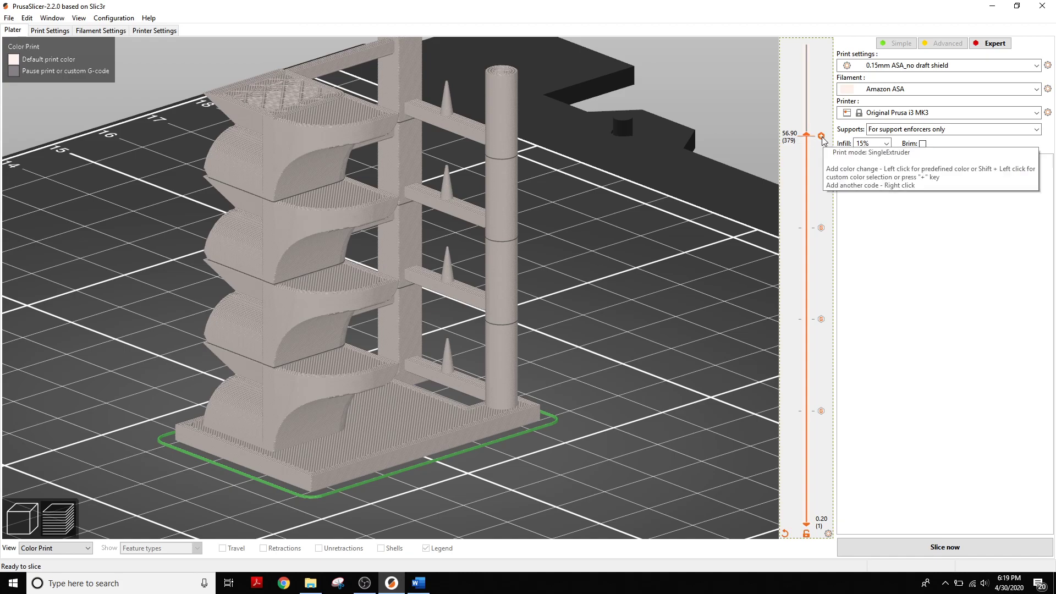
# Step: Add M104 S260 custom G-code at the 56.9 mm layer
pyautogui.rightClick(822, 137)
pyautogui.write('M104 S26')
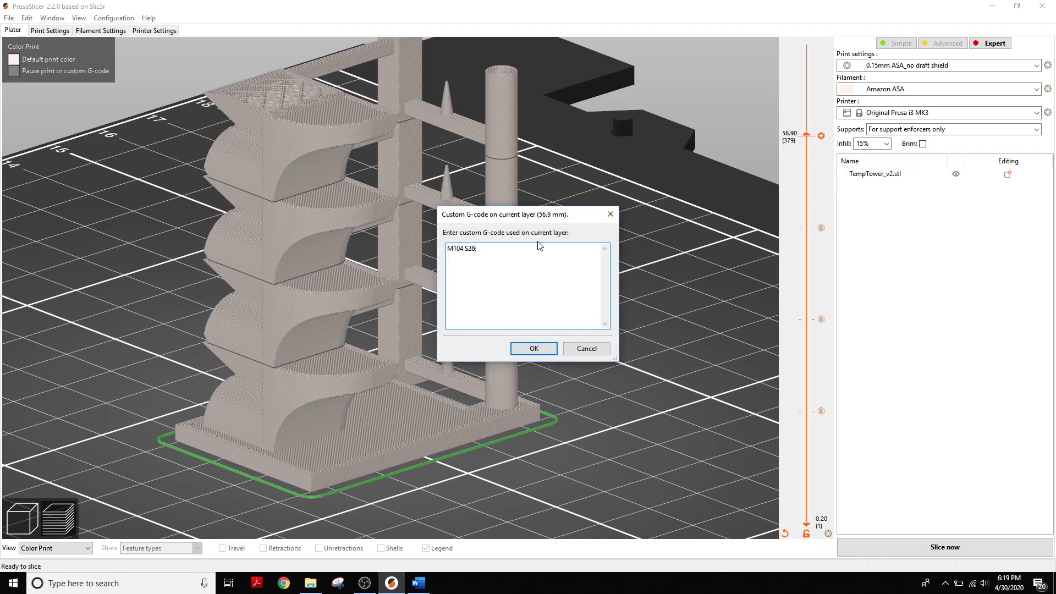
pyautogui.write('0;')
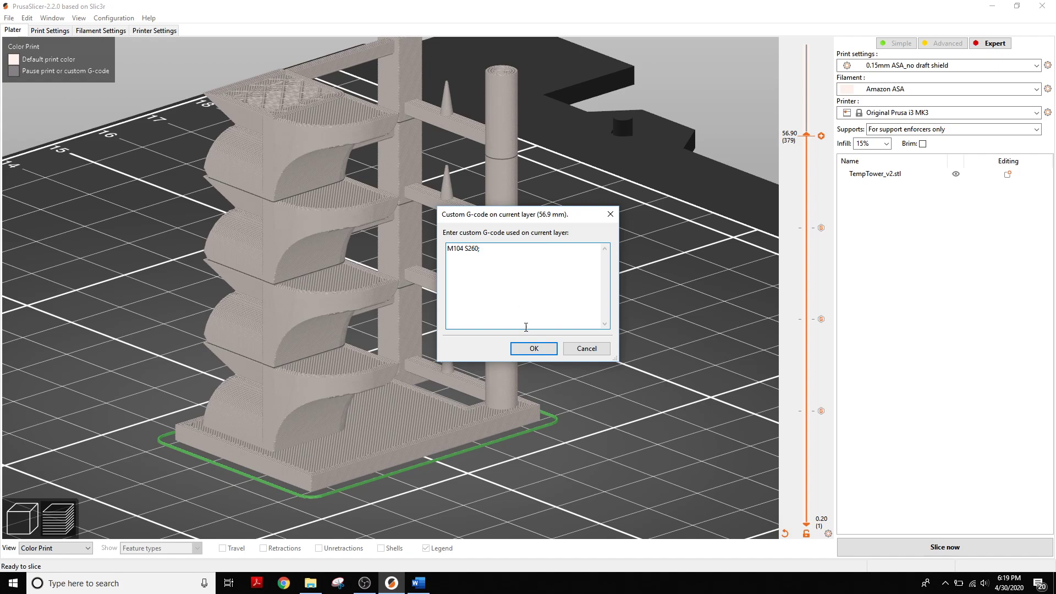
pyautogui.click(533, 348)
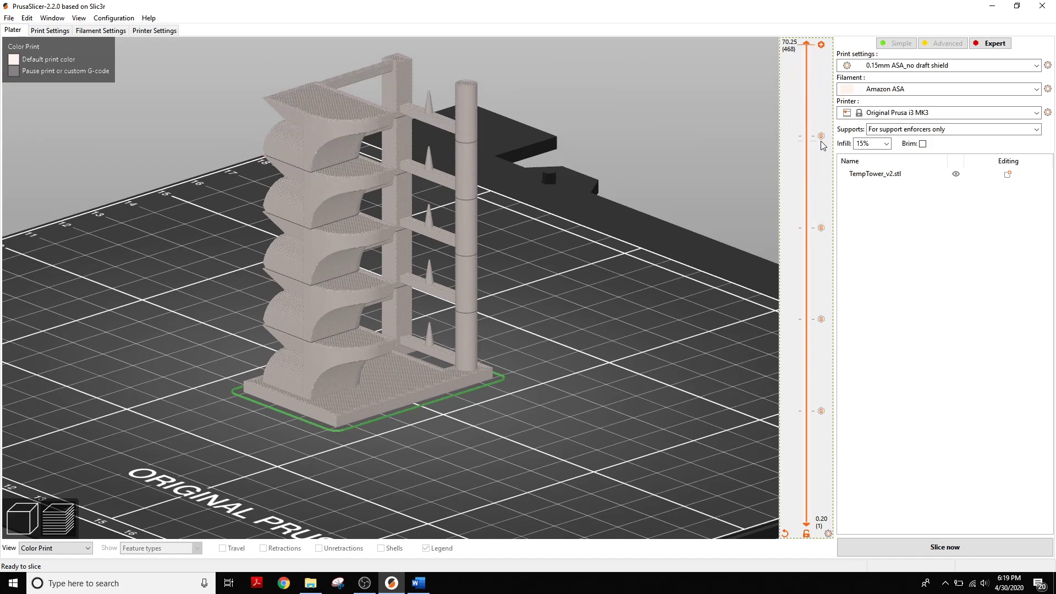
pyautogui.moveTo(824, 209)
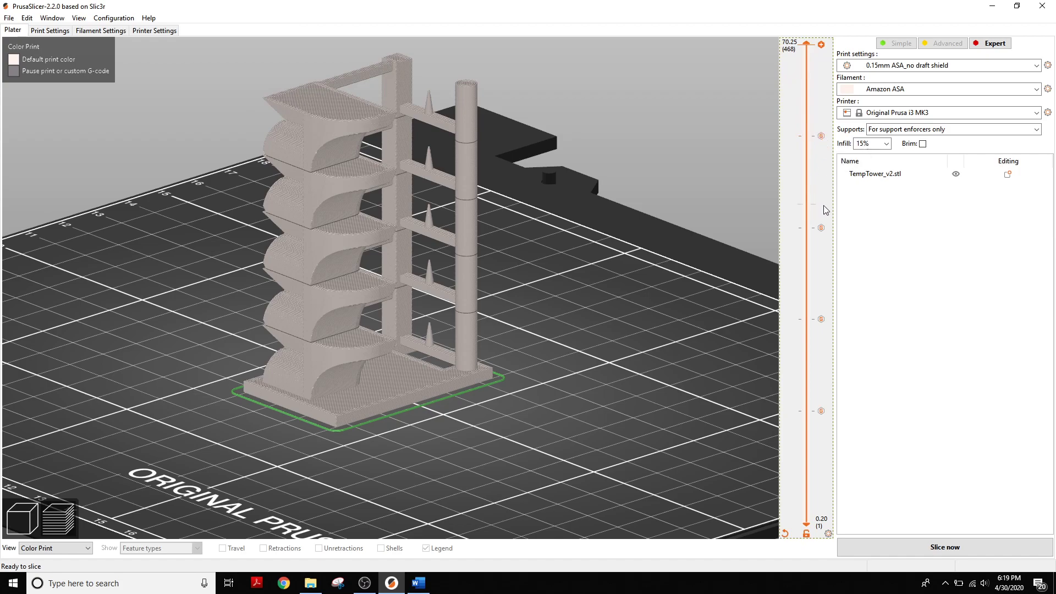
pyautogui.moveTo(822, 228)
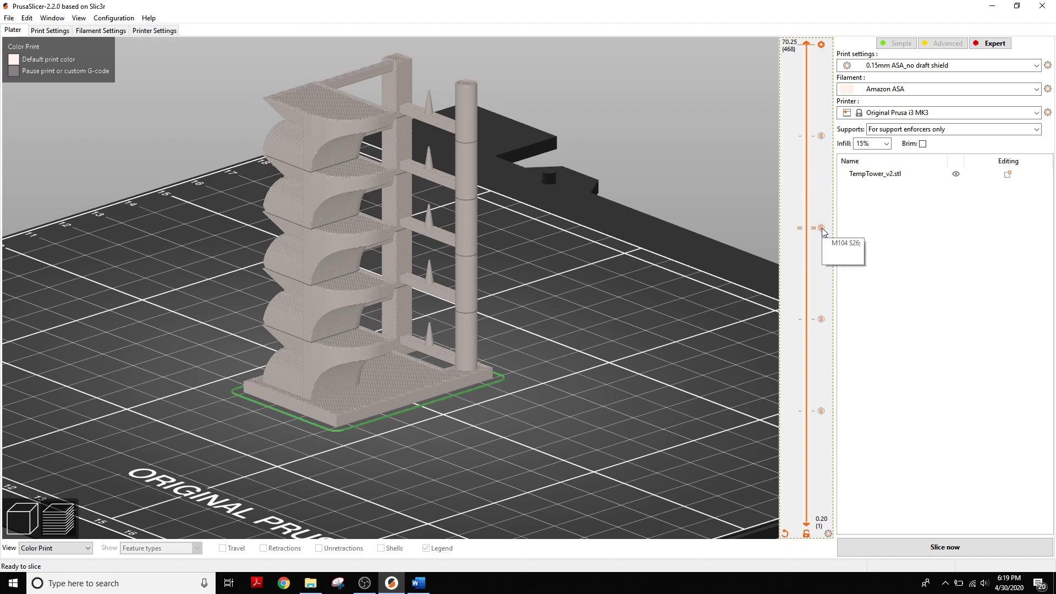
pyautogui.moveTo(808, 106)
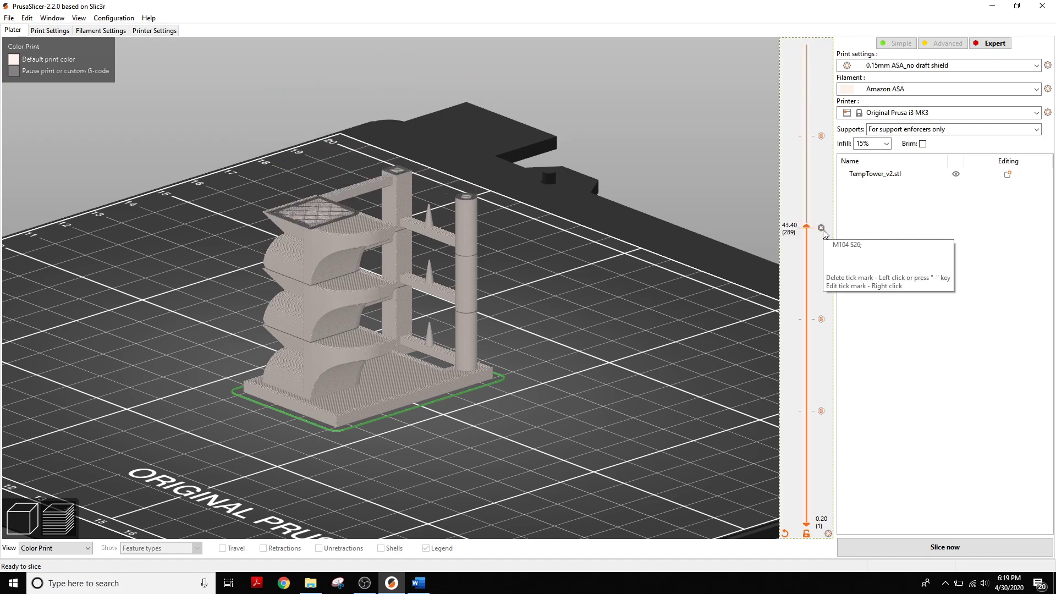
# Step: Edit the 43.4 mm layer's truncated M104 S26 code into M104 S265
pyautogui.rightClick(820, 227)
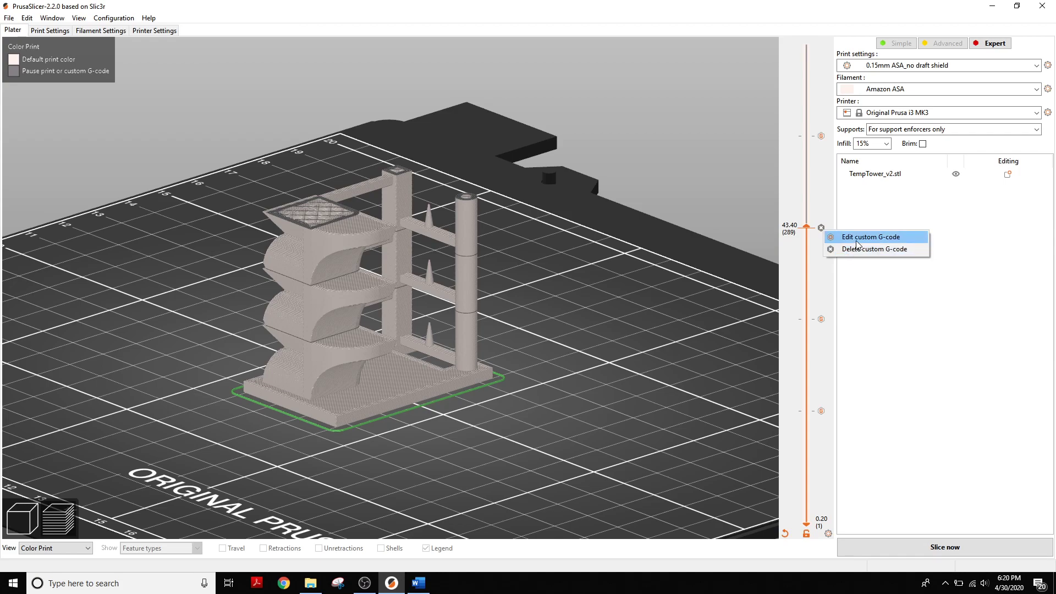
pyautogui.click(870, 236)
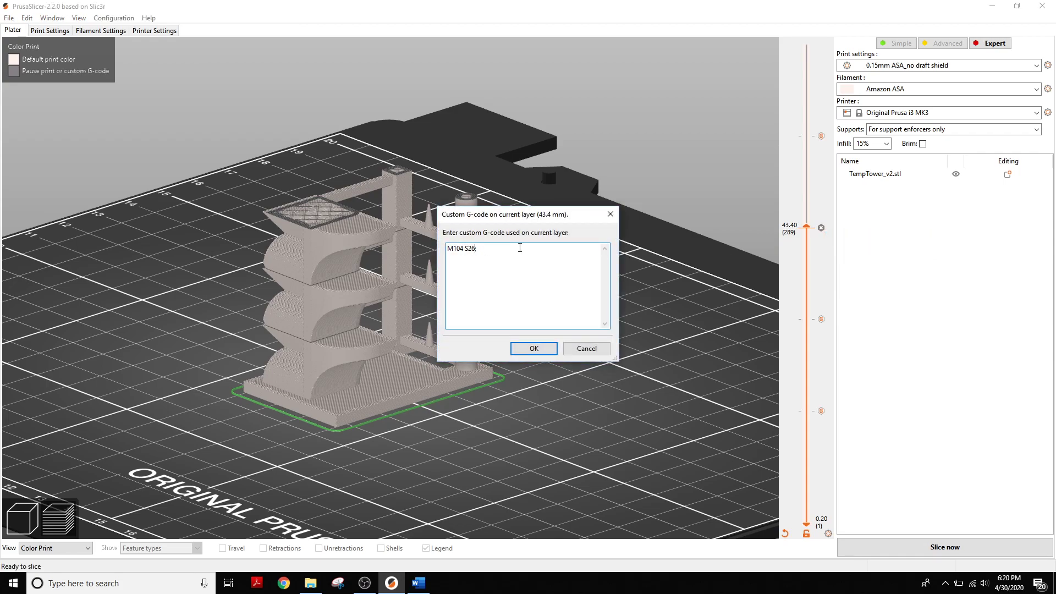
pyautogui.write('5')
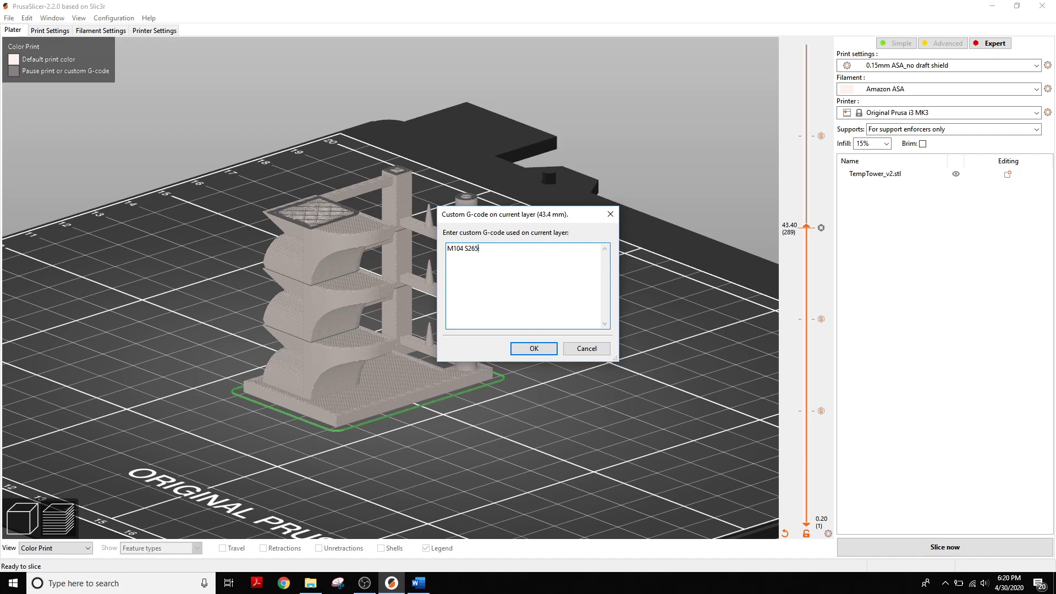
pyautogui.click(533, 348)
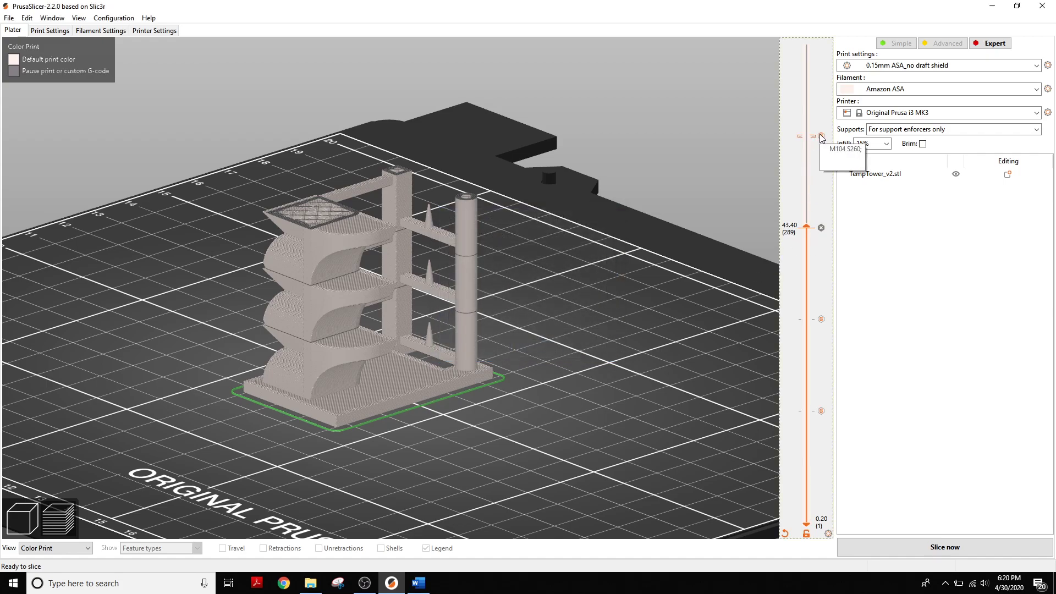
pyautogui.moveTo(821, 227)
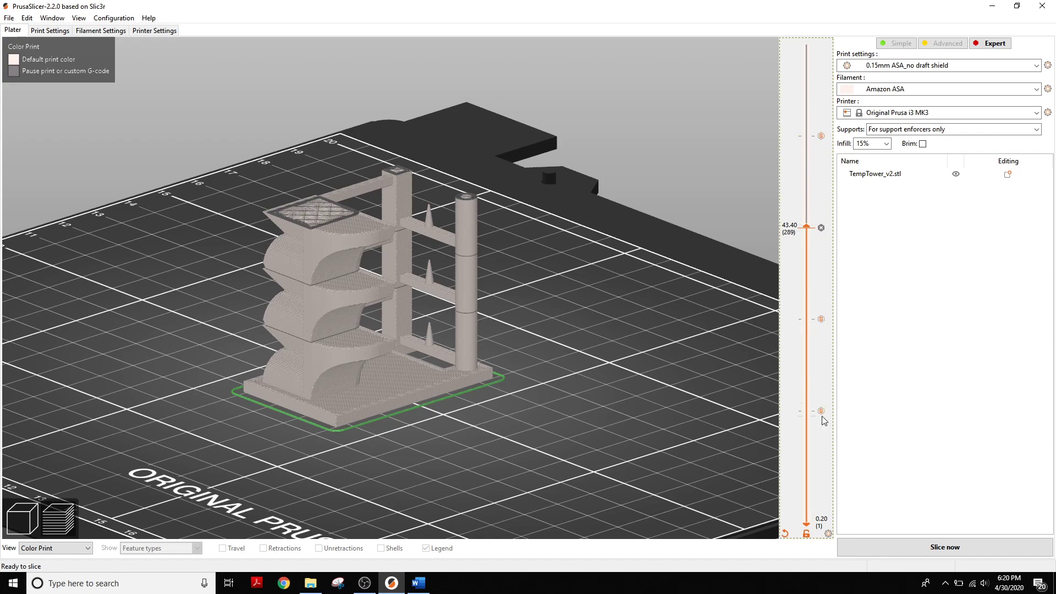
pyautogui.moveTo(819, 426)
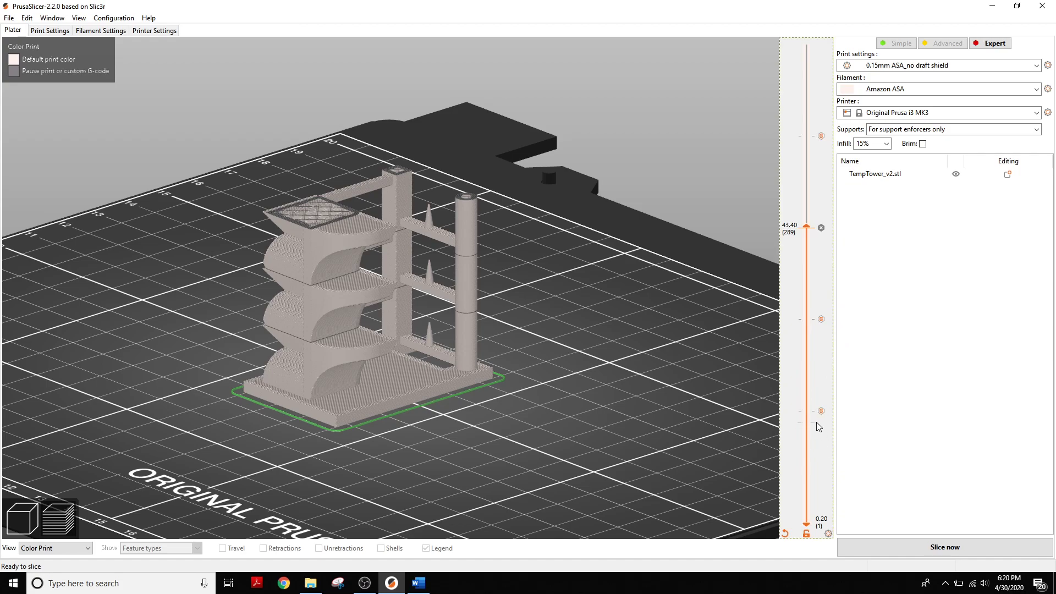
pyautogui.moveTo(818, 474)
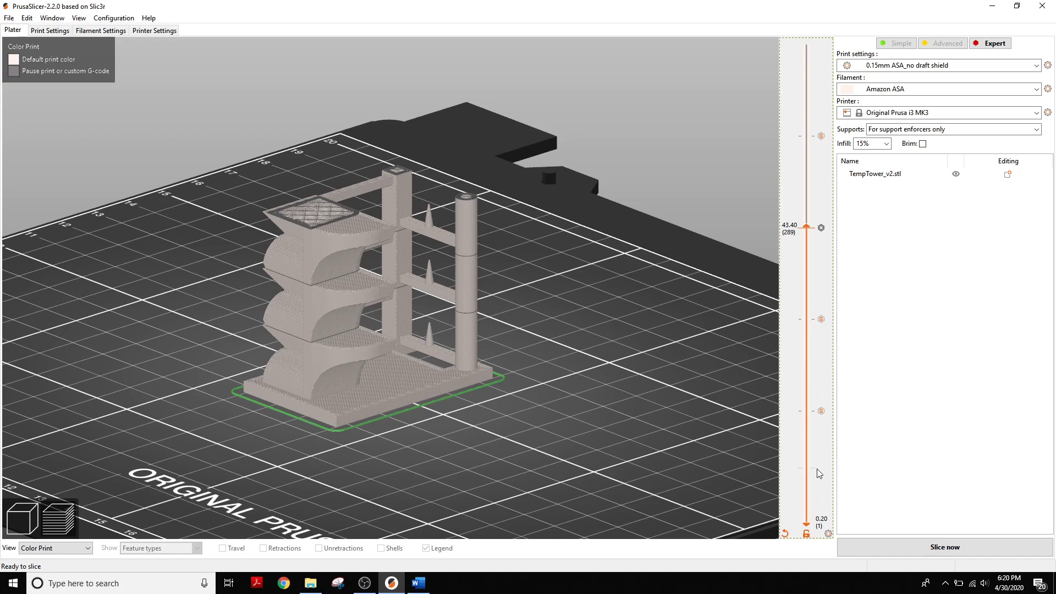
pyautogui.moveTo(833, 528)
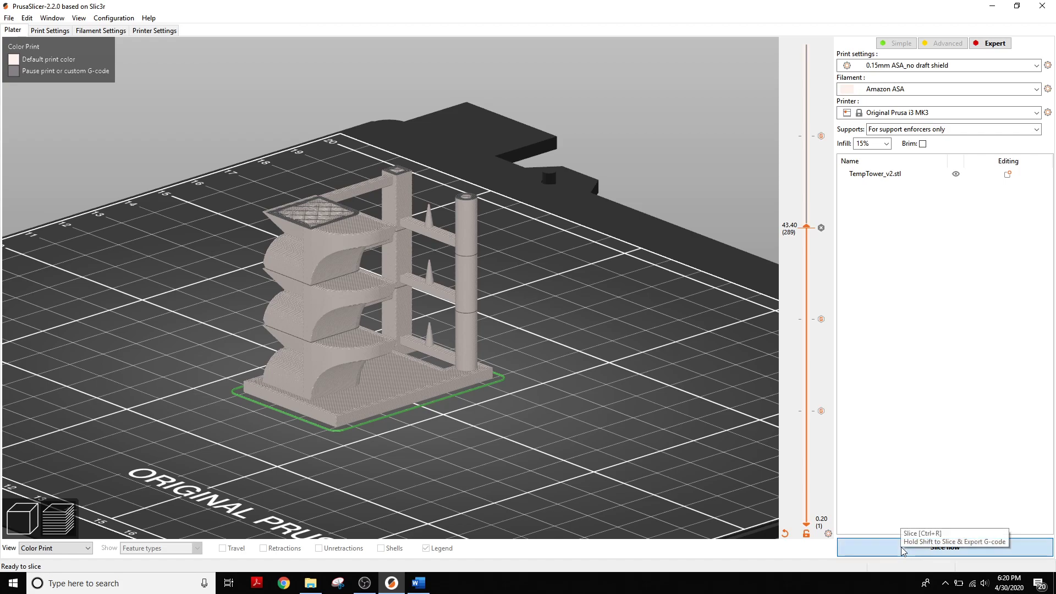
# Step: Re-slice the tower, estimating 7.48 m of filament and about 3h 9m print time
pyautogui.click(943, 547)
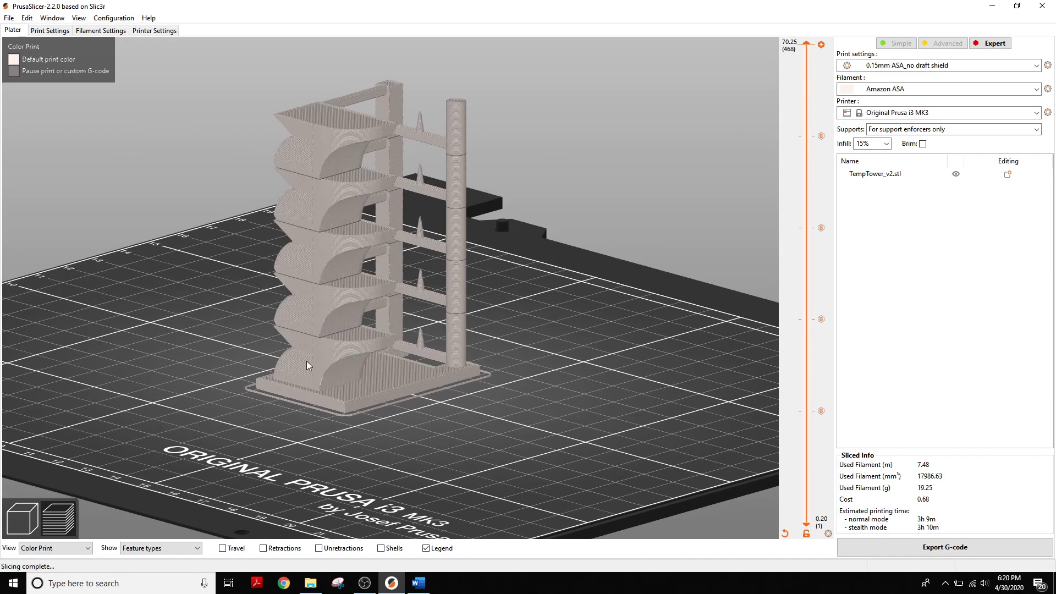
pyautogui.moveTo(270, 330)
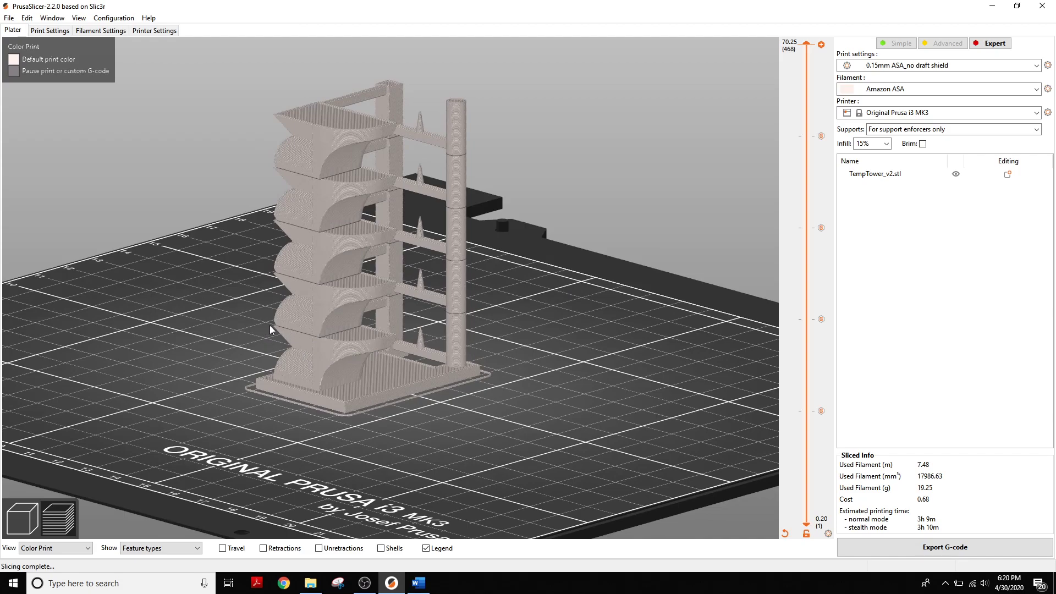
pyautogui.moveTo(379, 129)
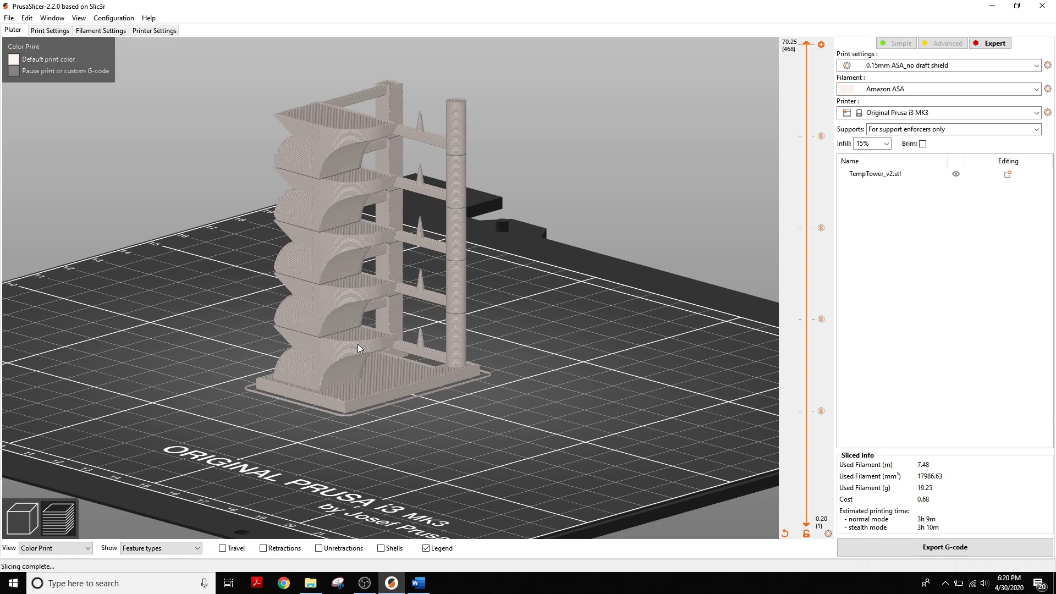
pyautogui.moveTo(290, 295)
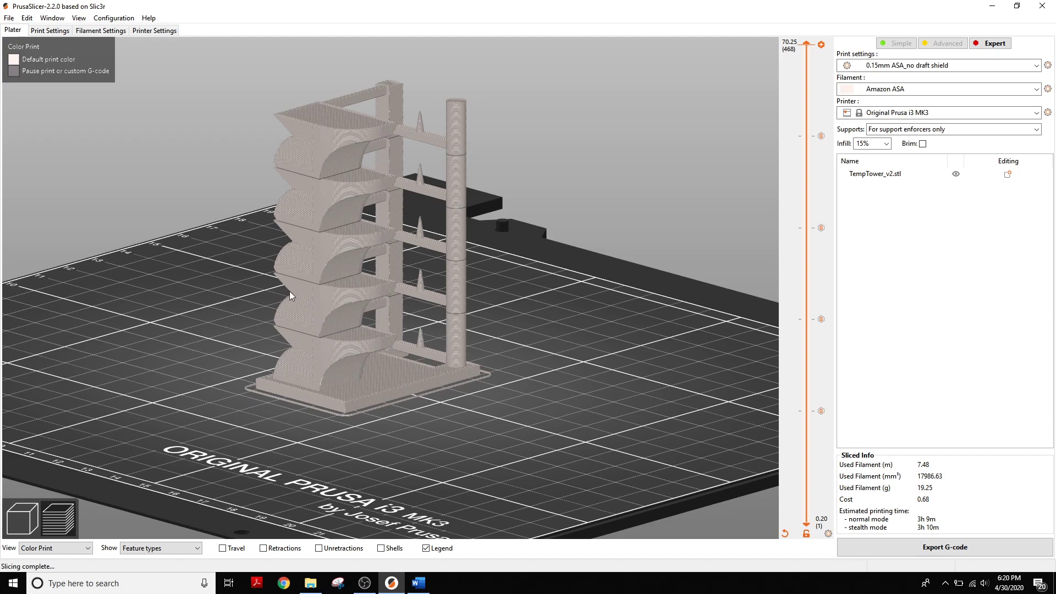
pyautogui.moveTo(258, 273)
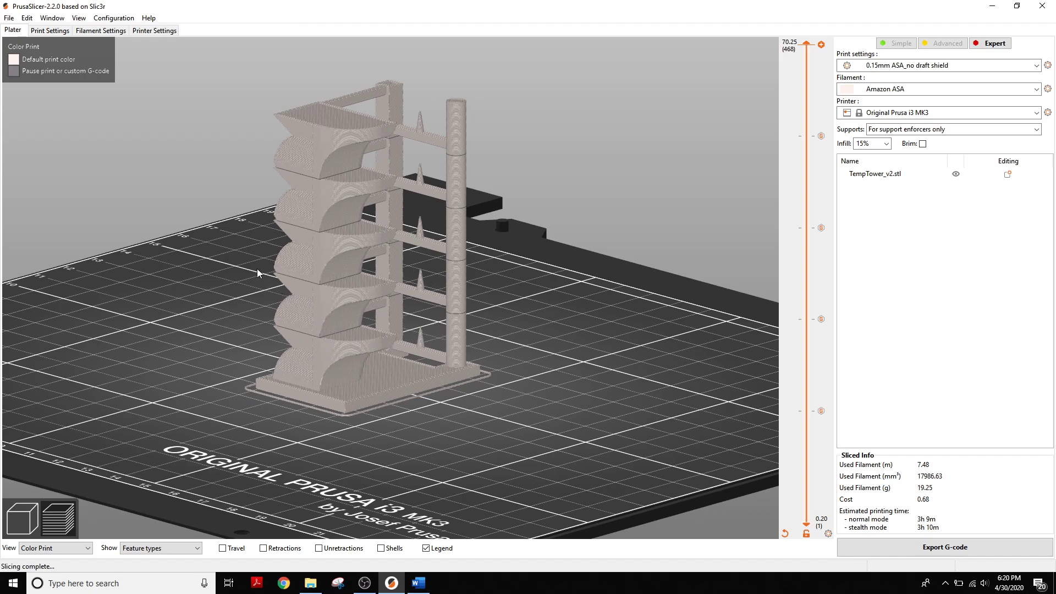
pyautogui.moveTo(263, 256)
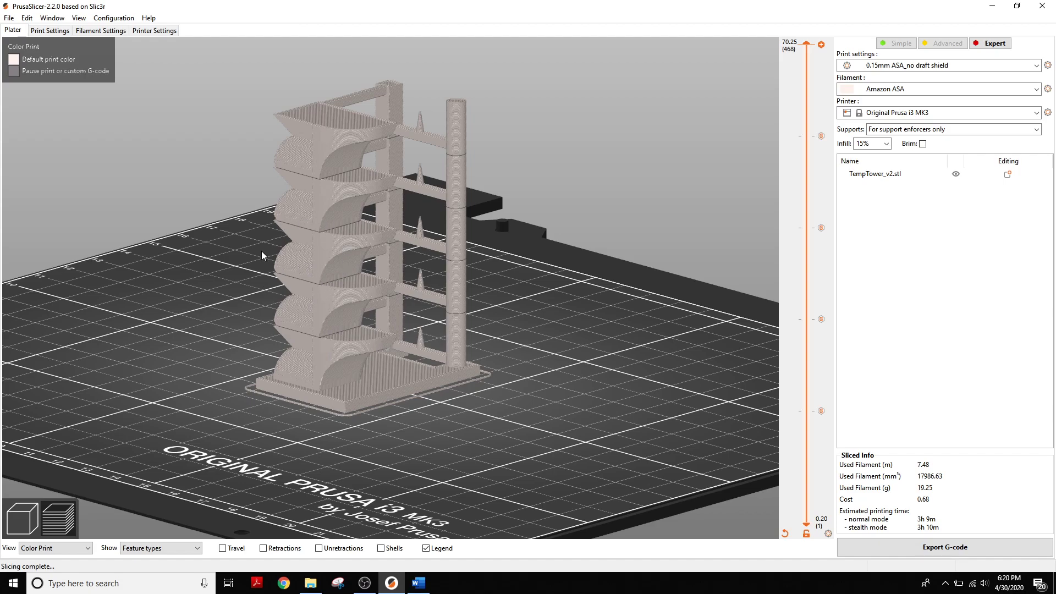
pyautogui.moveTo(281, 165)
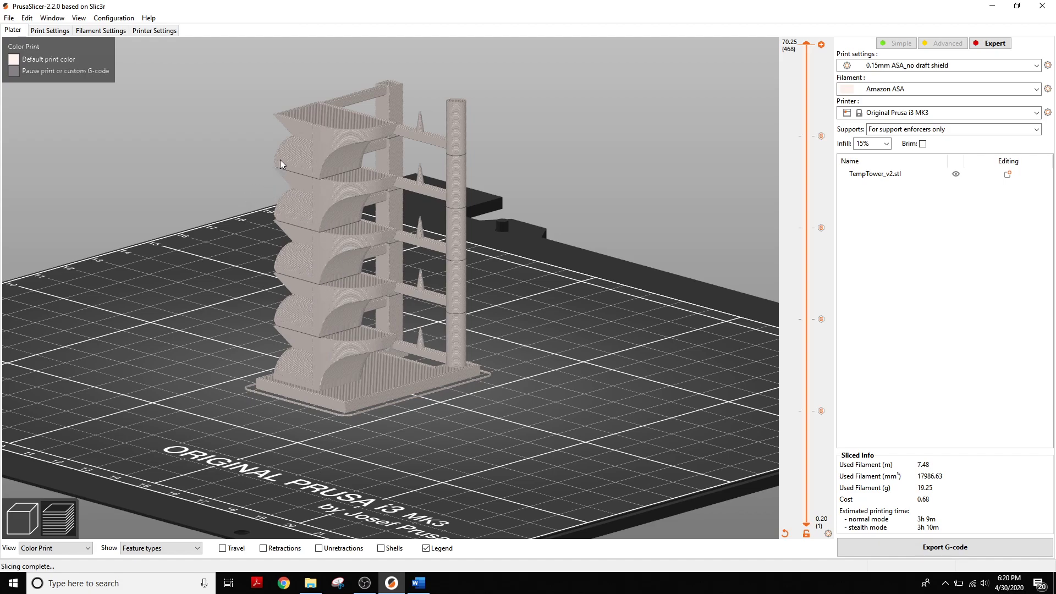
pyautogui.moveTo(313, 218)
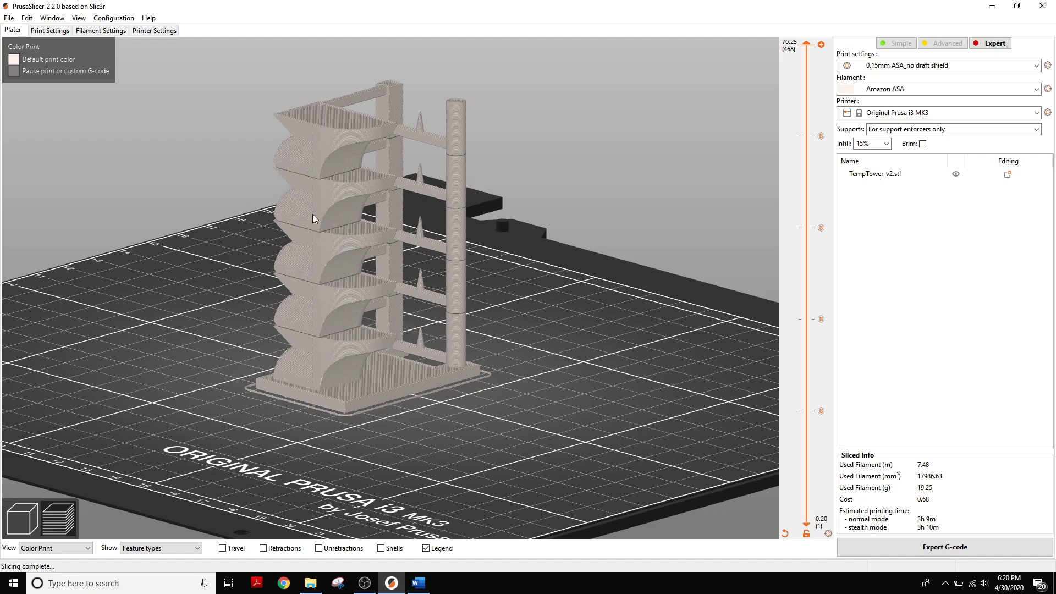